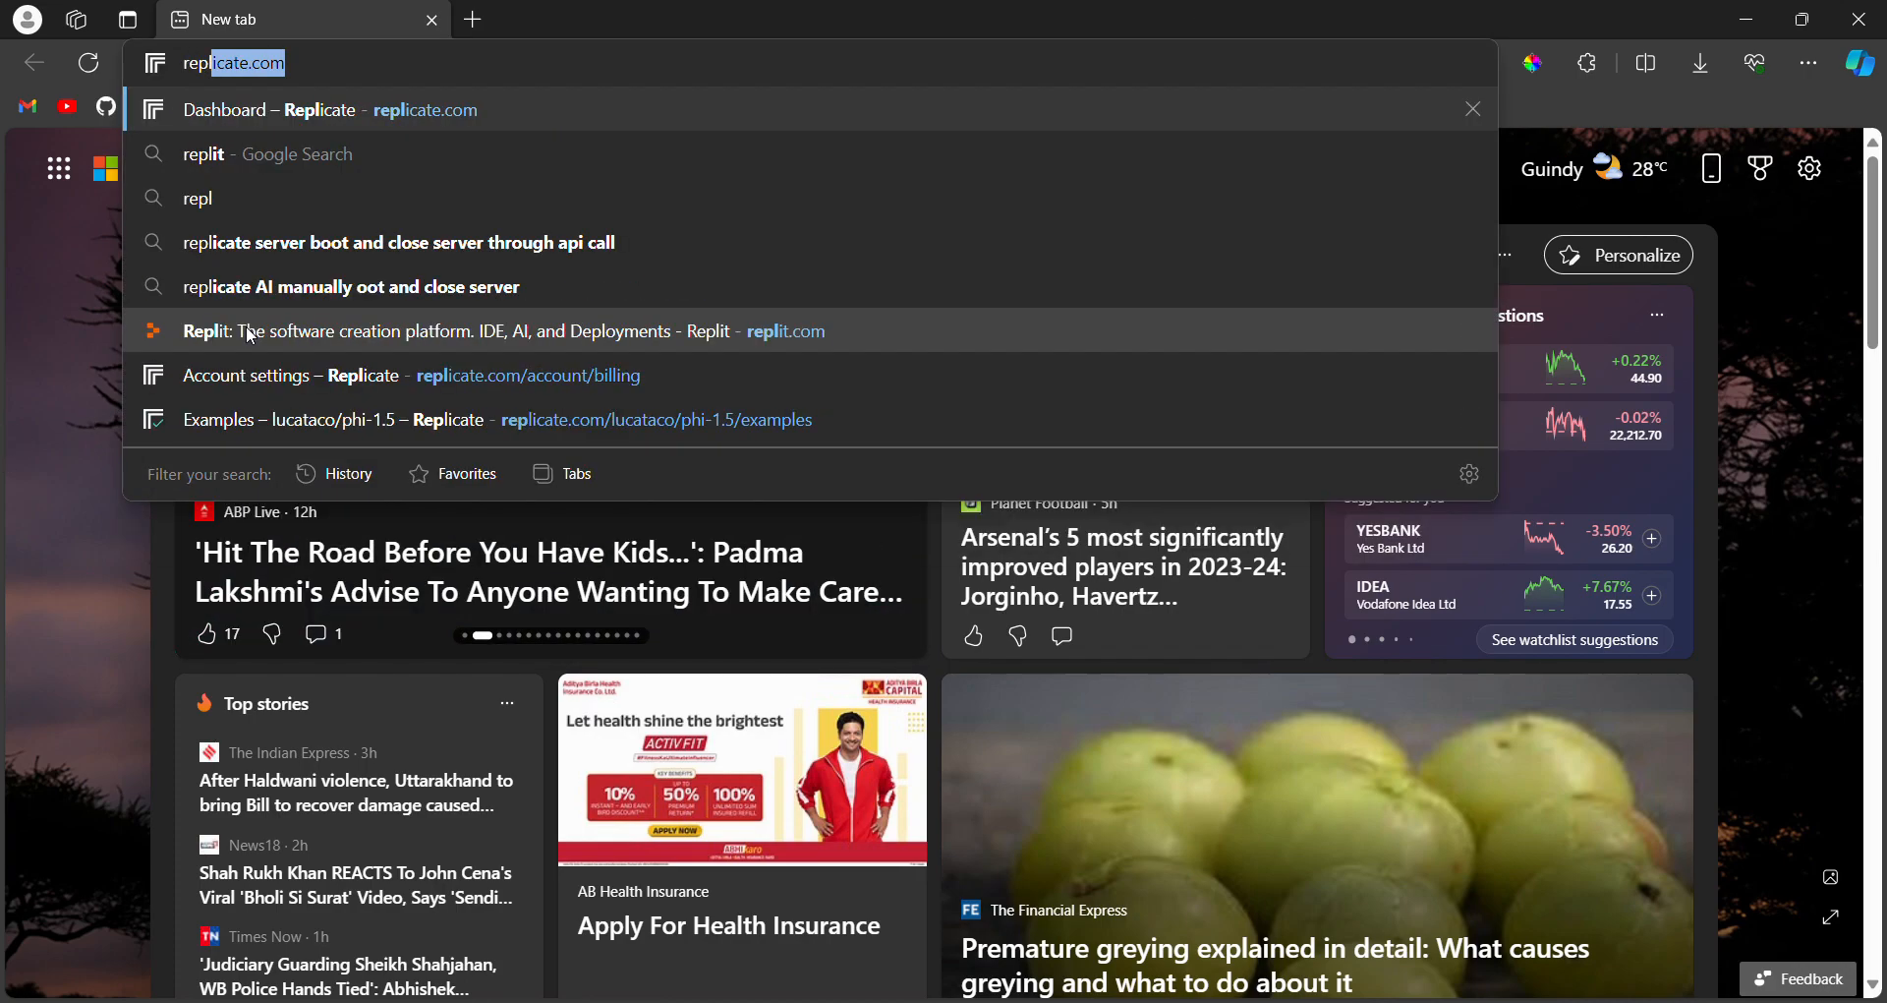
Load the Replit homepage from the replit.com address-bar suggestion
left_click(203, 153)
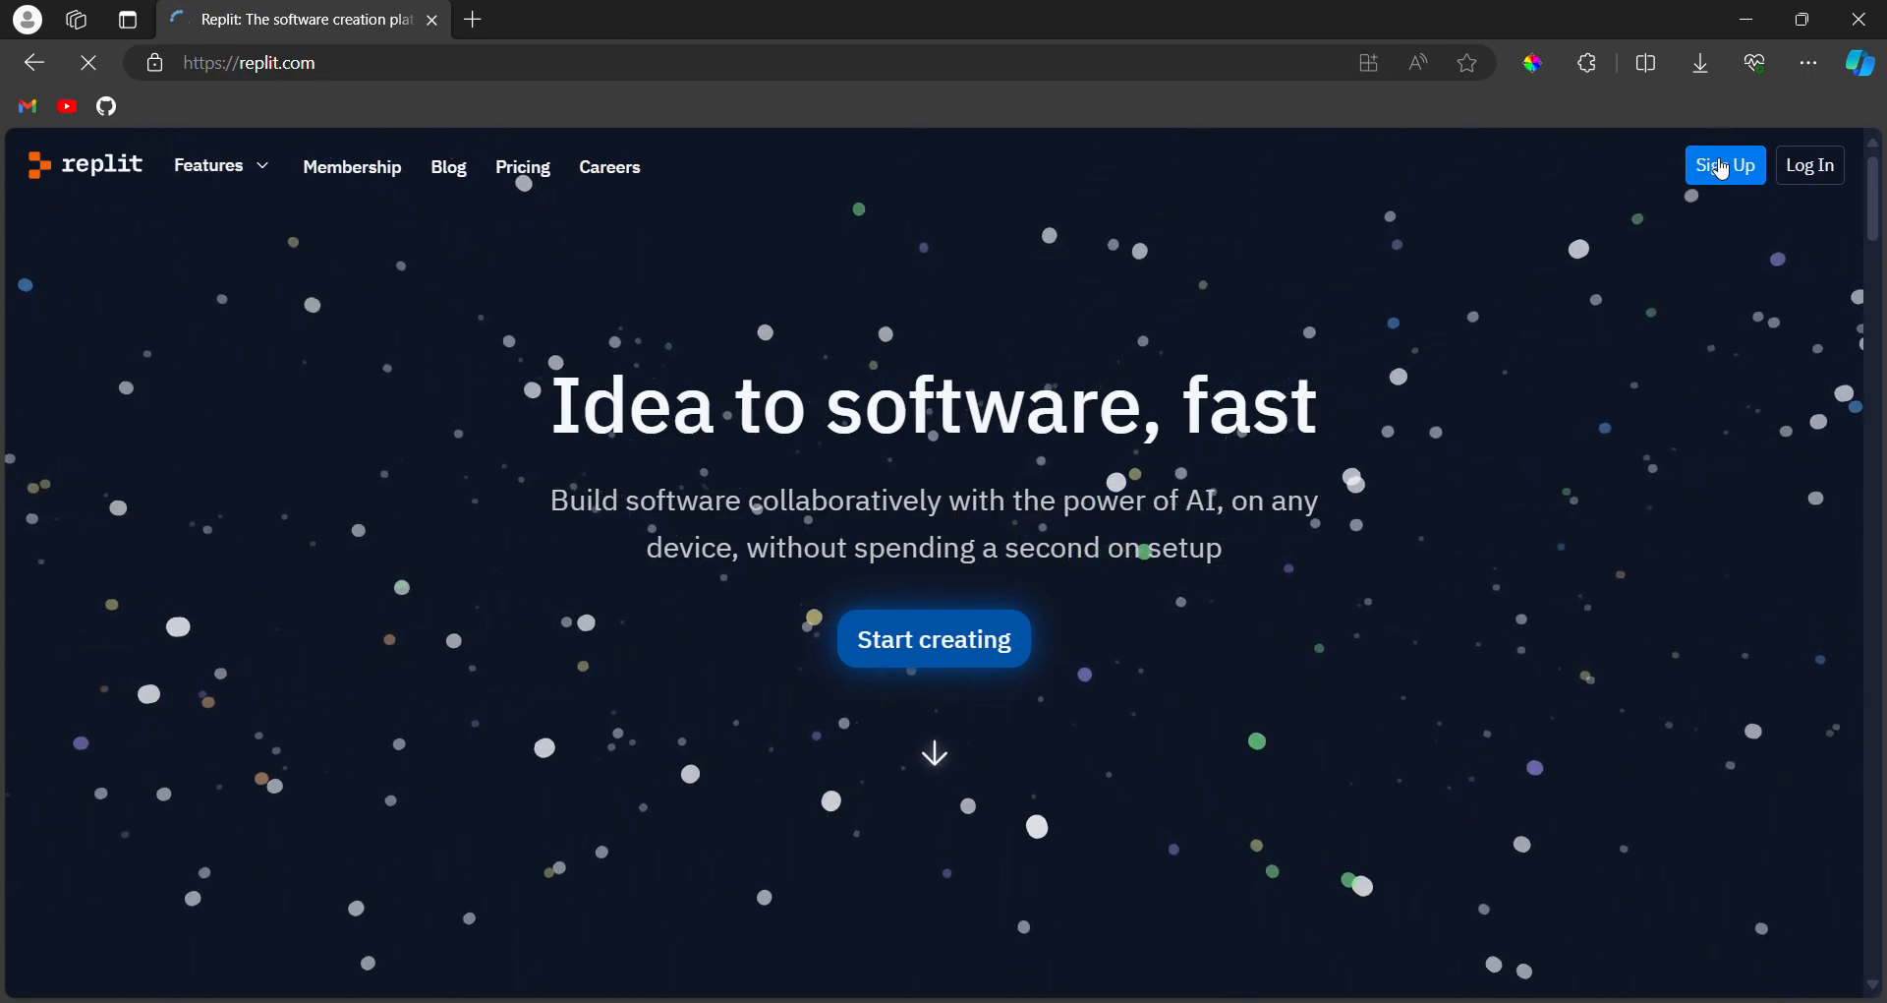
Sign up for Replit with Continue with Google, picking the Google account
left_click(1725, 165)
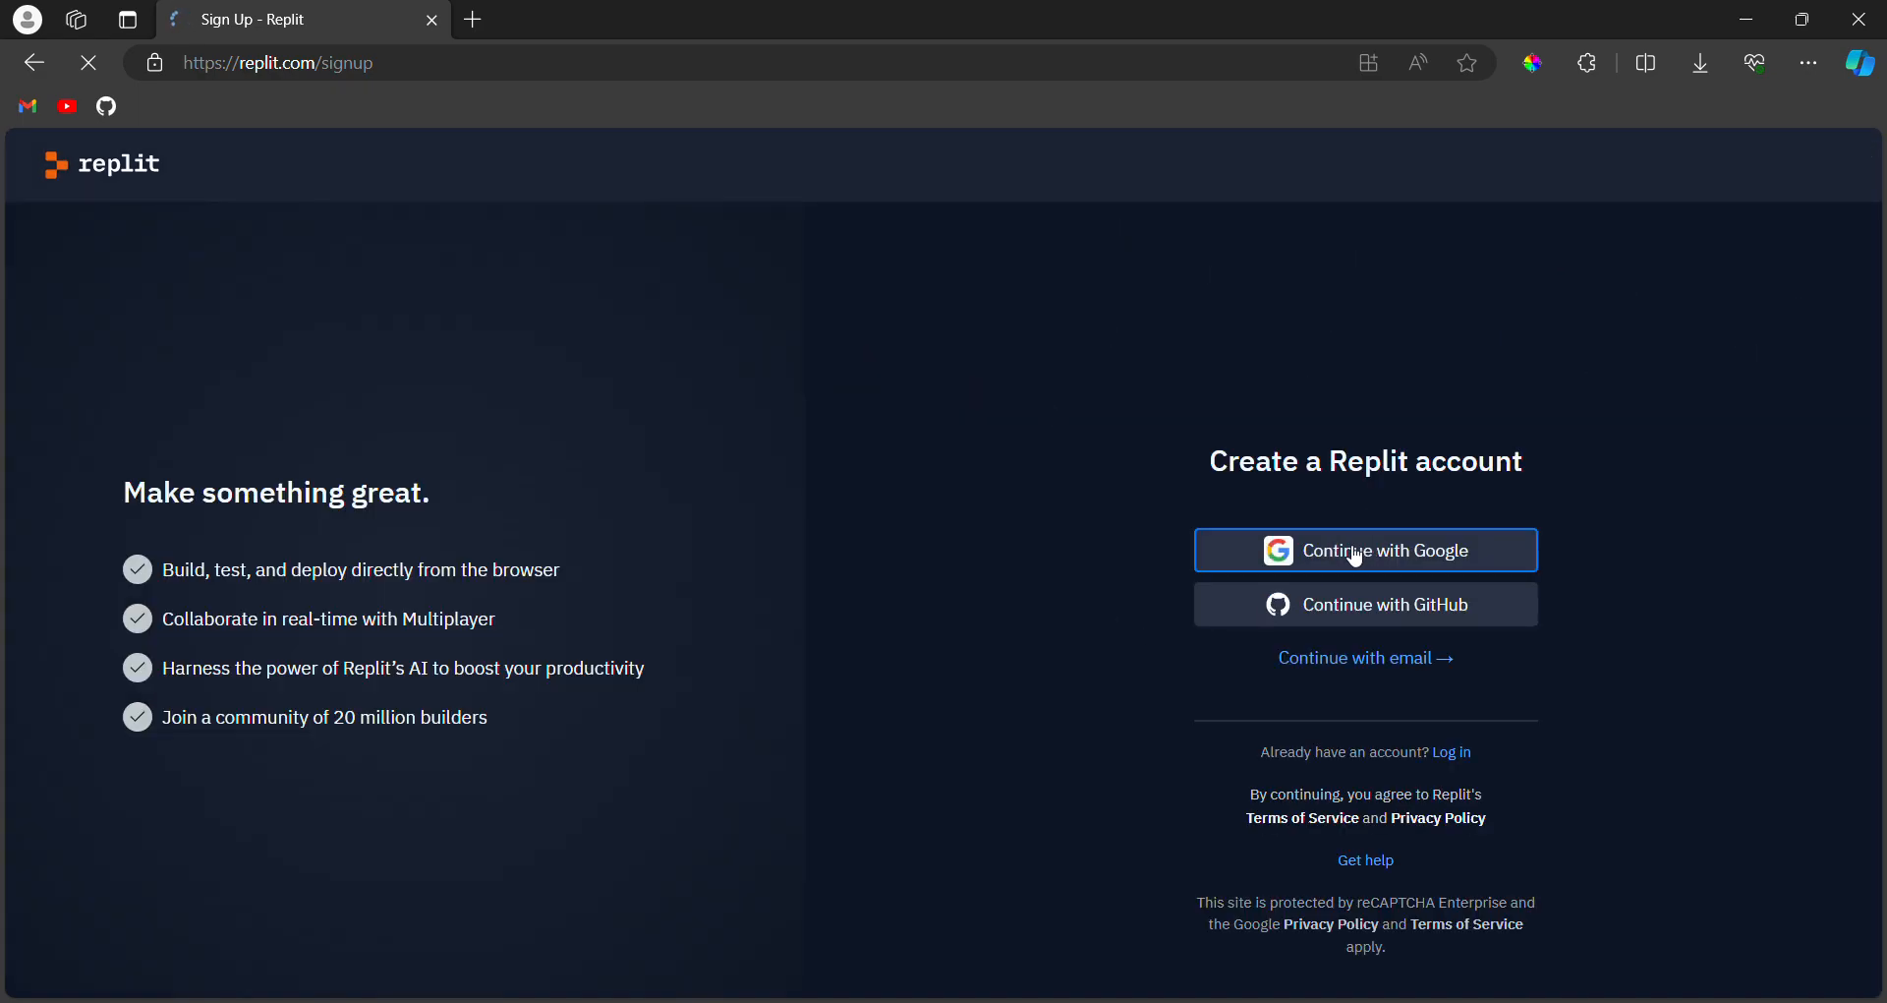
left_click(1365, 551)
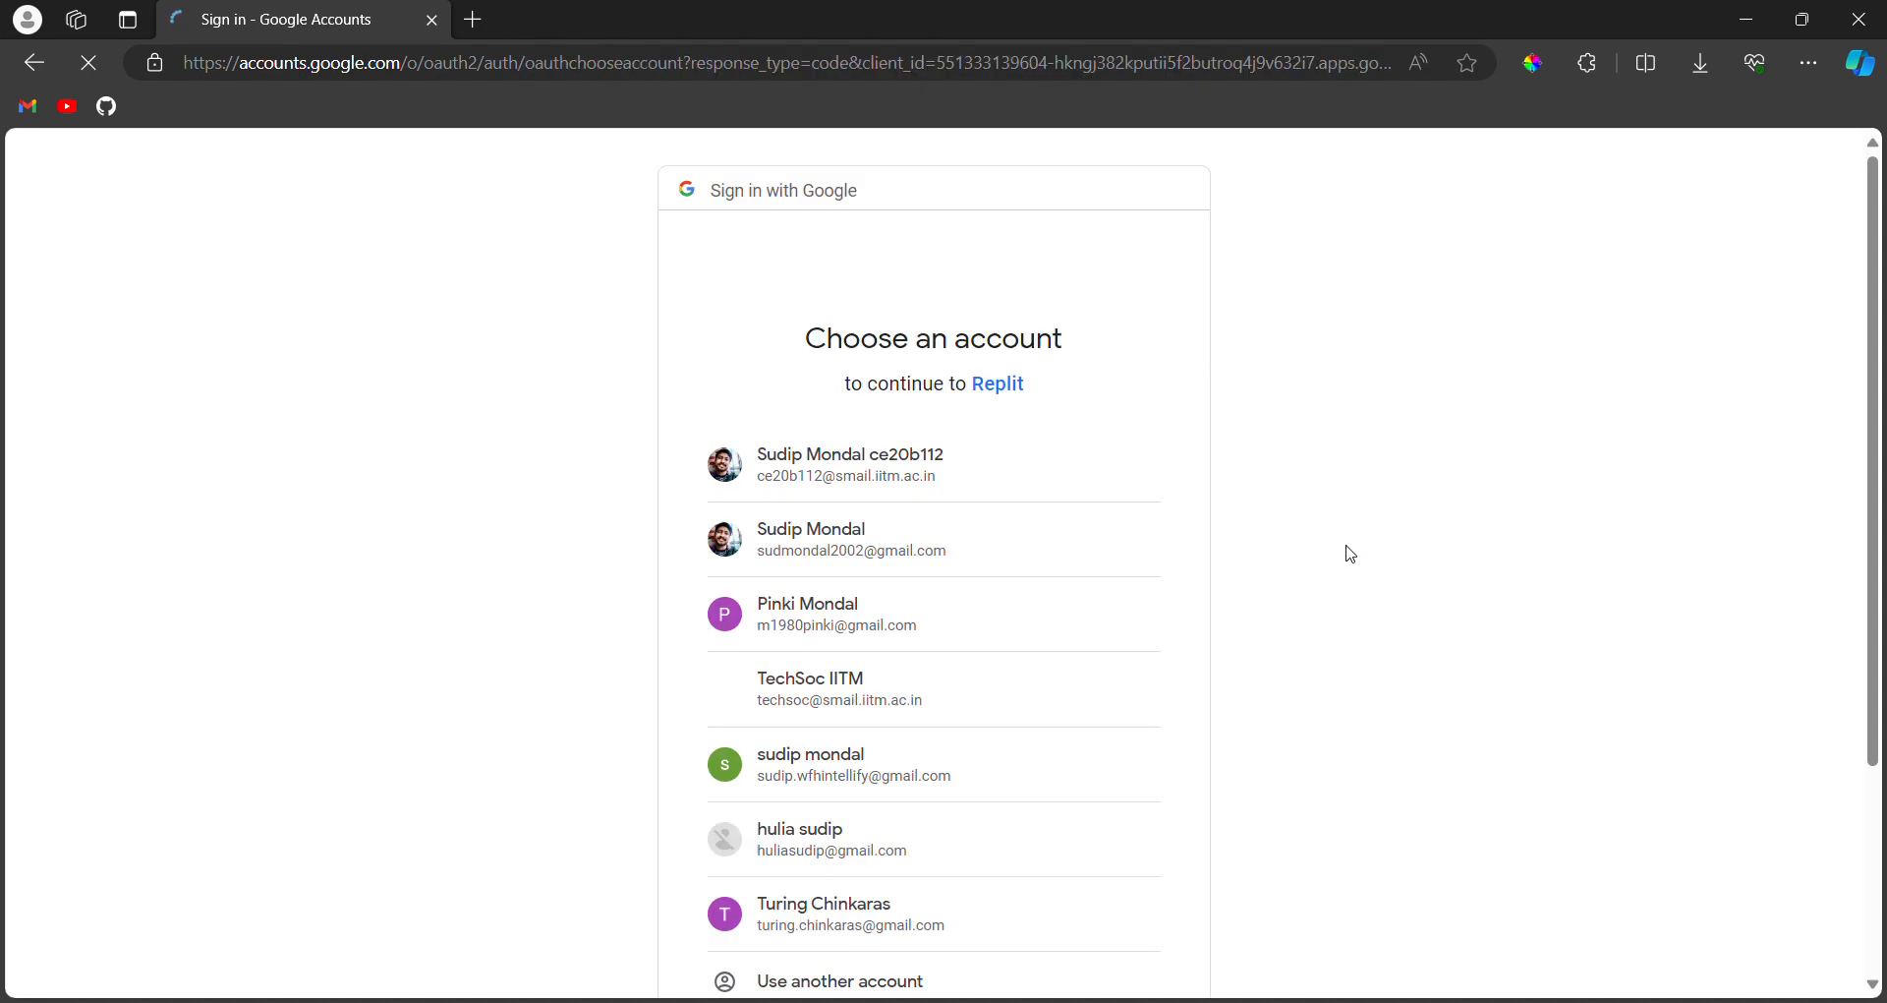
left_click(848, 539)
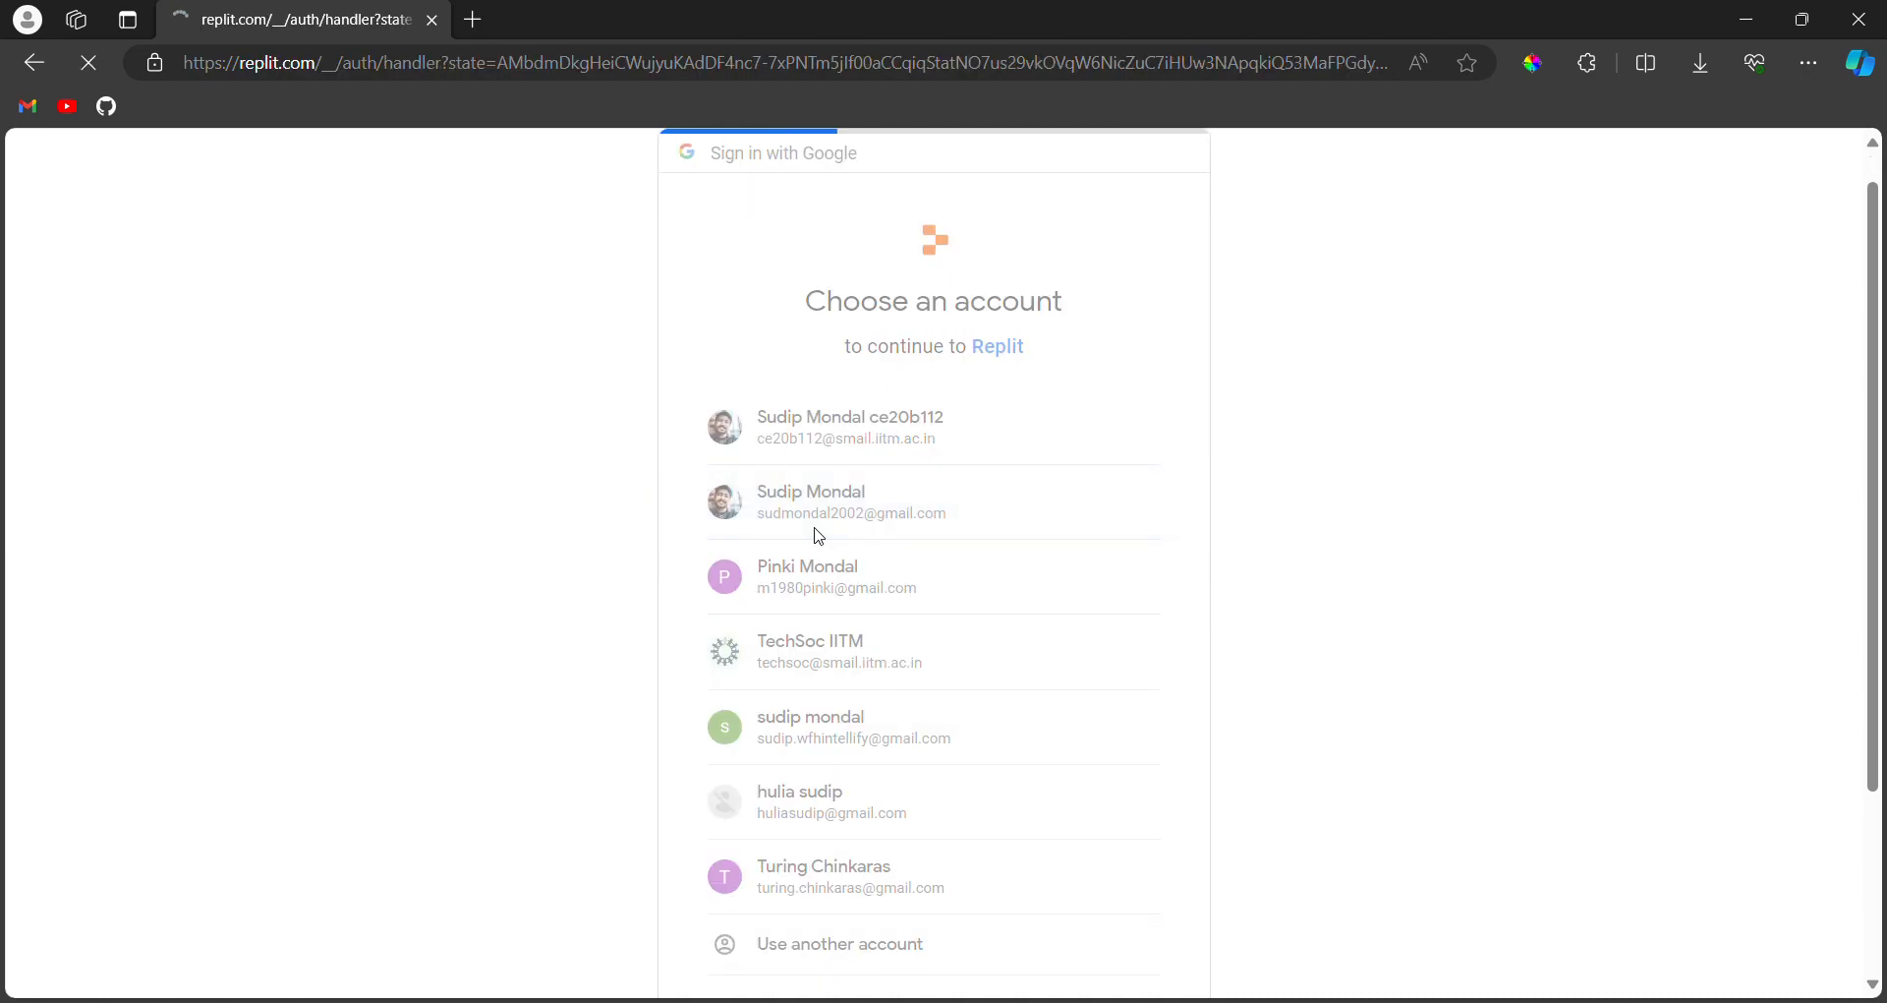
left_click(851, 502)
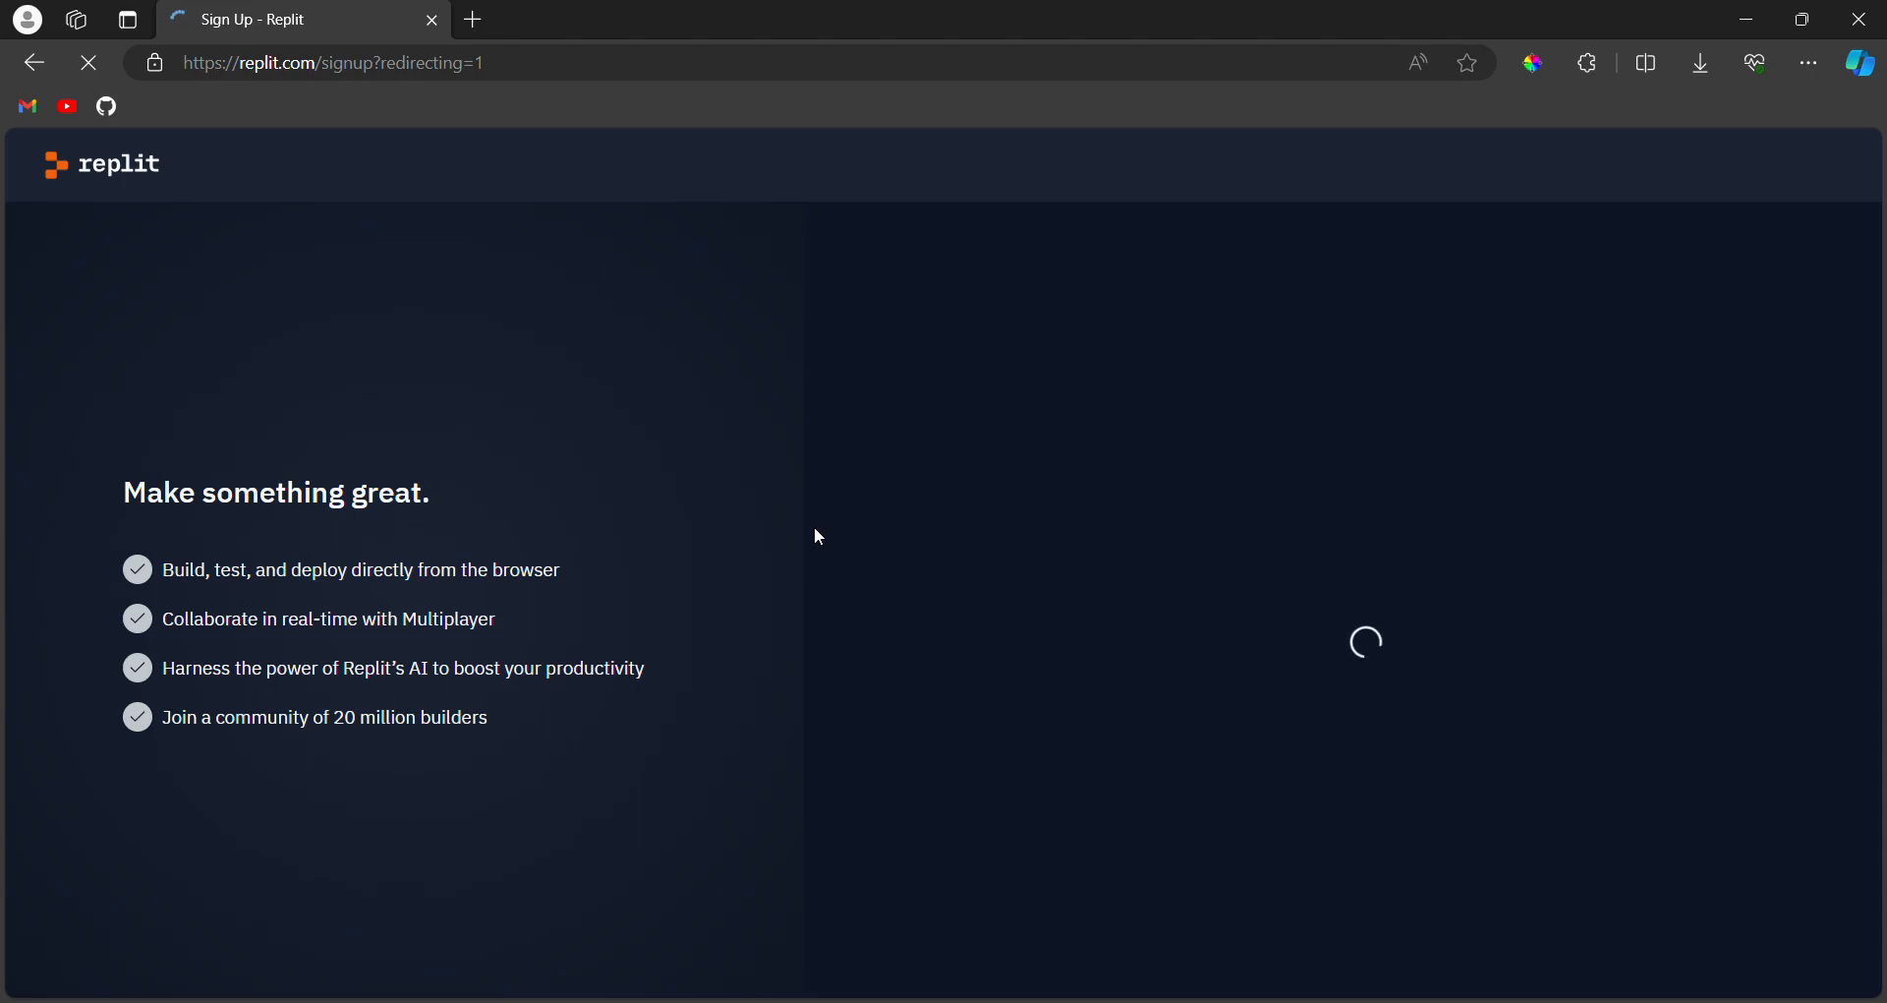
mouse_move(917, 479)
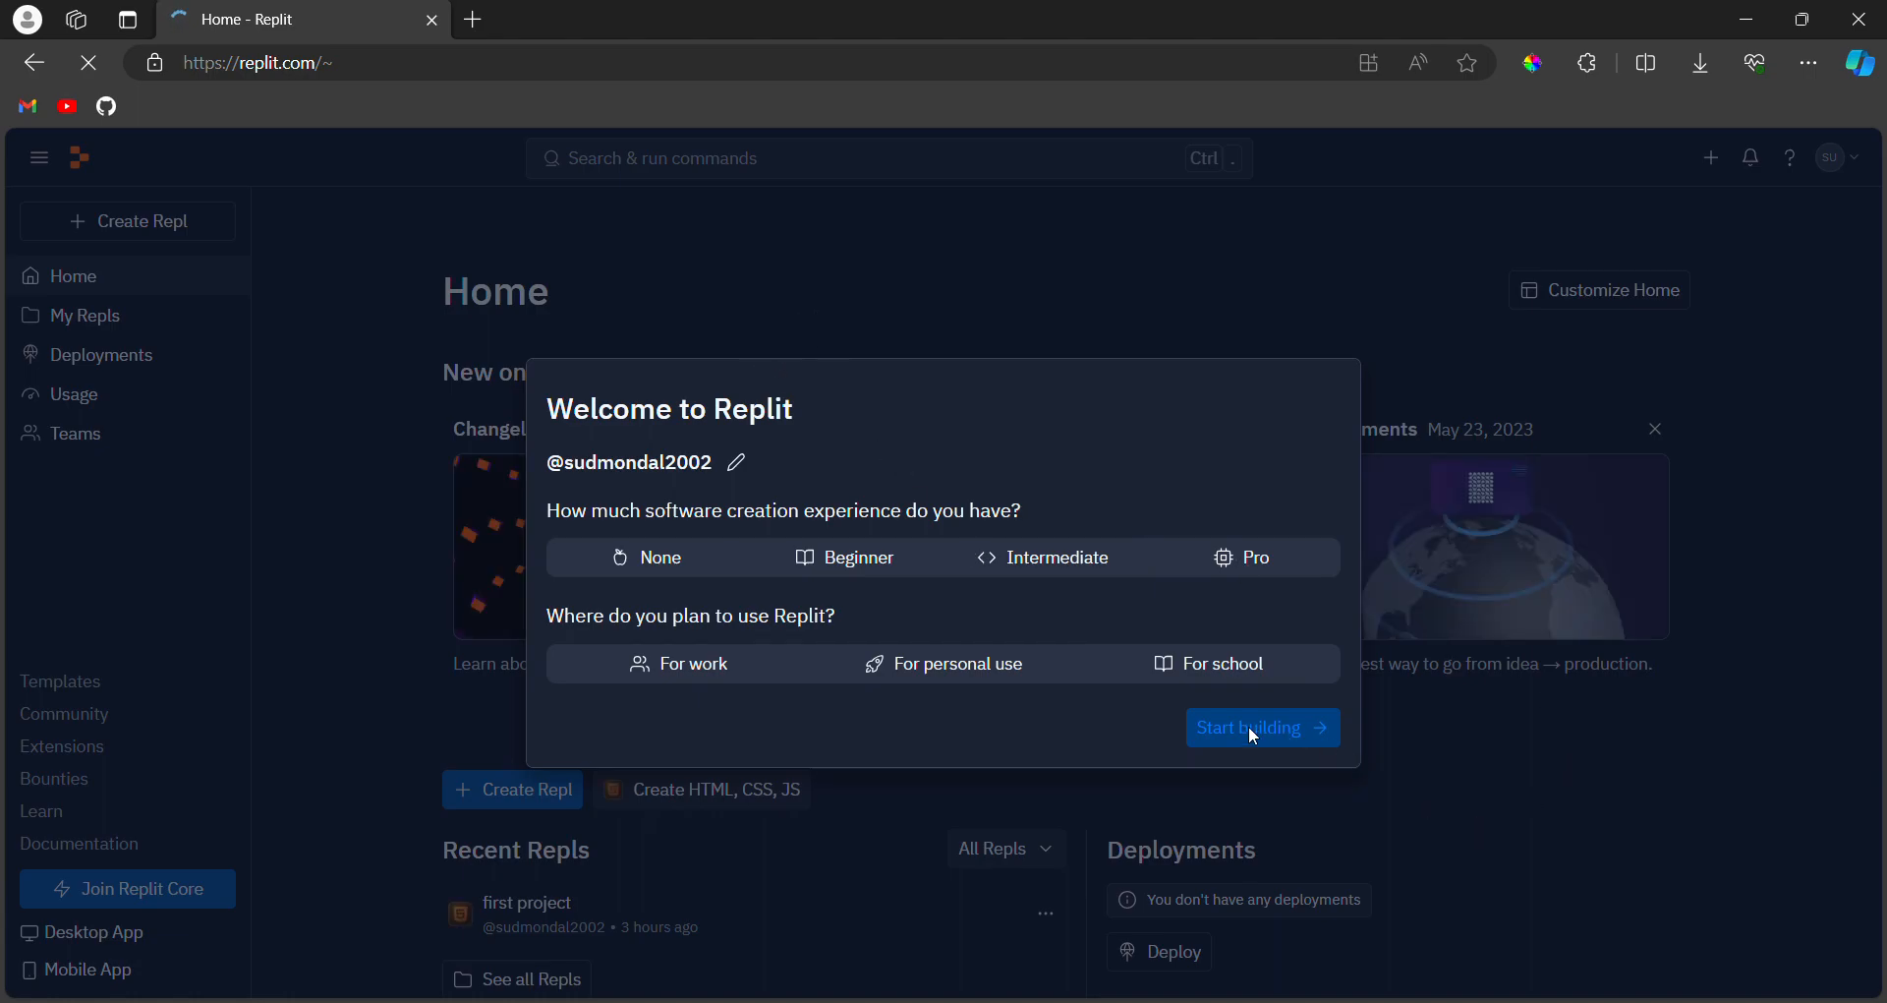
Answer the welcome questionnaire as a Beginner for personal use and start building
left_click(843, 556)
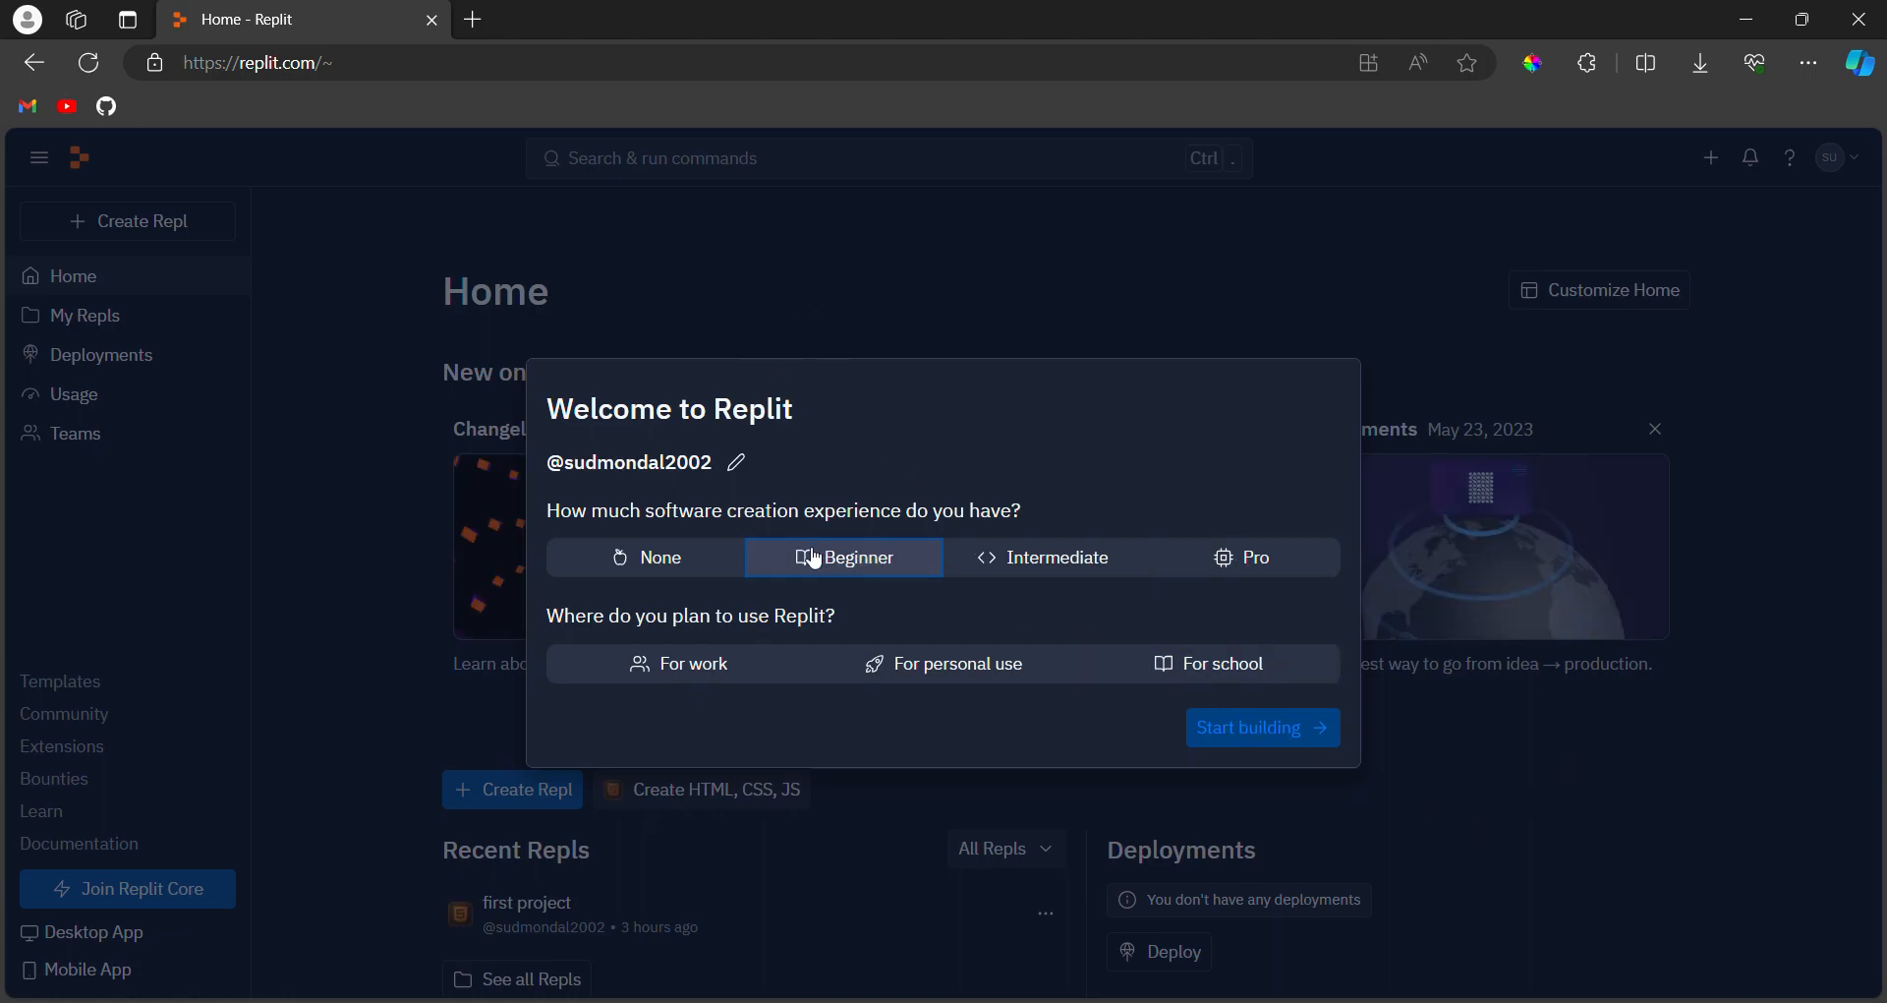
left_click(944, 663)
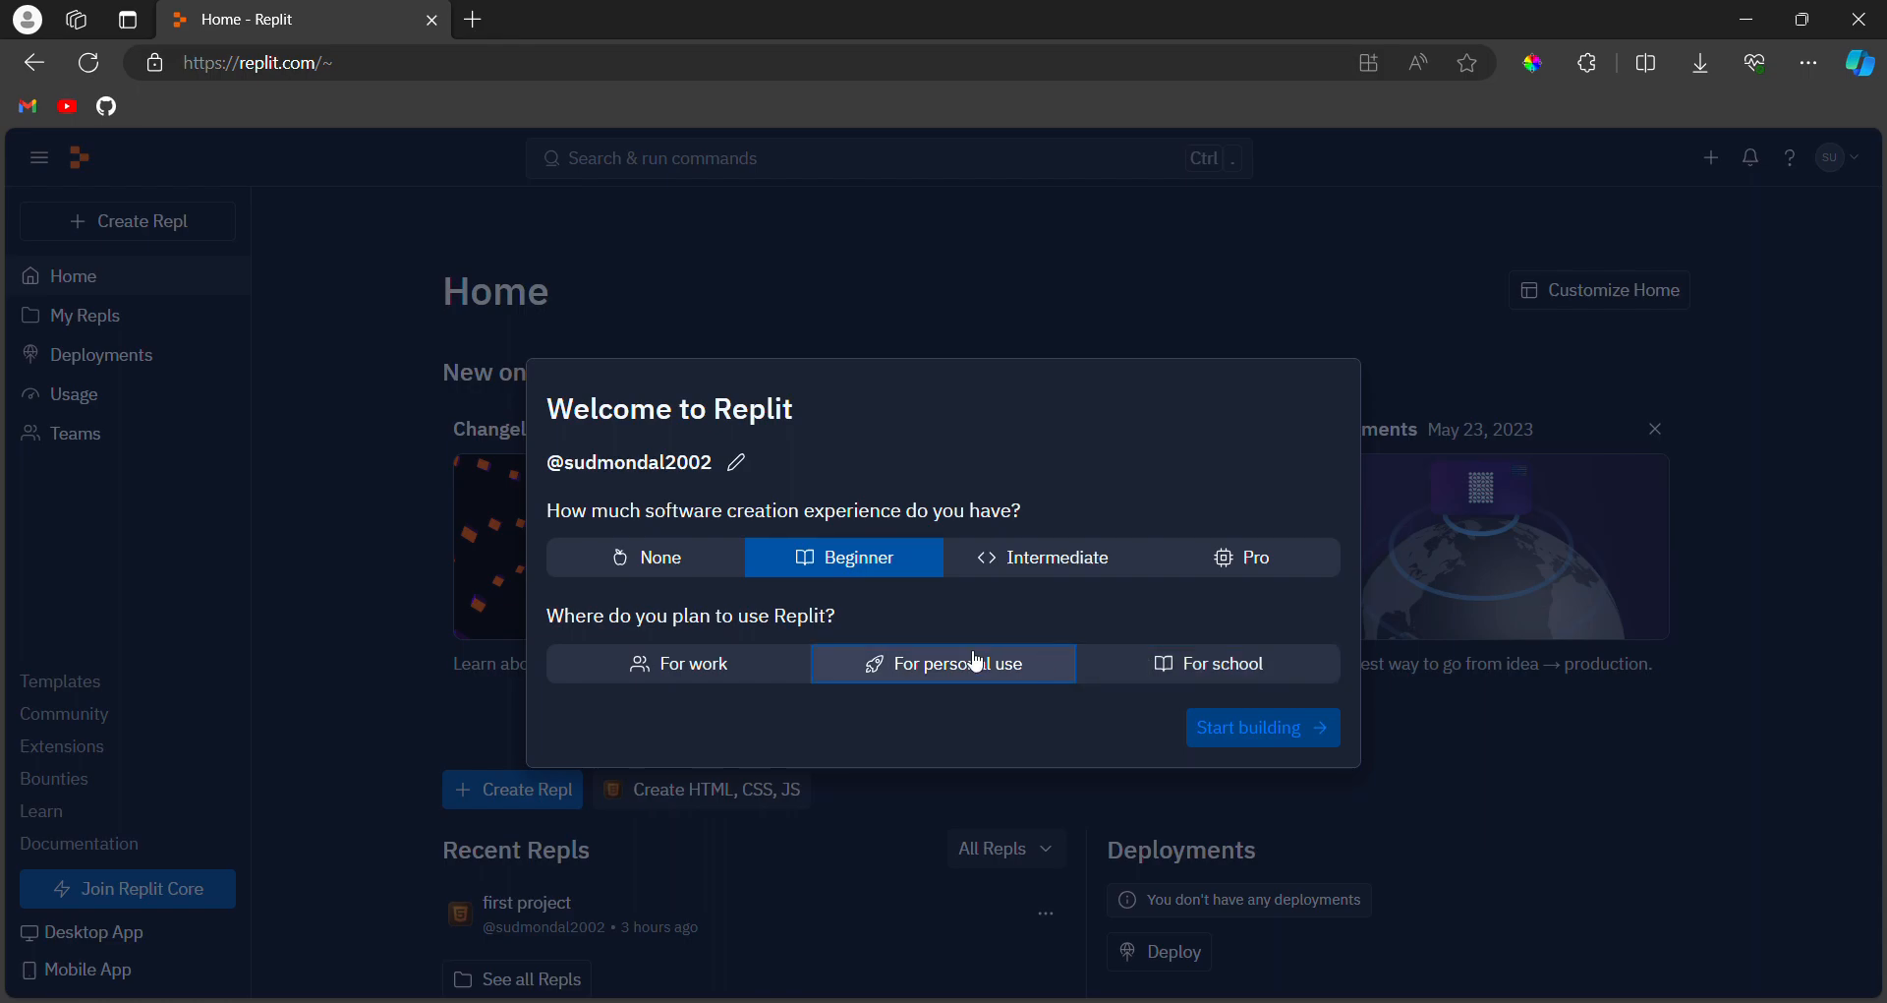
left_click(1261, 727)
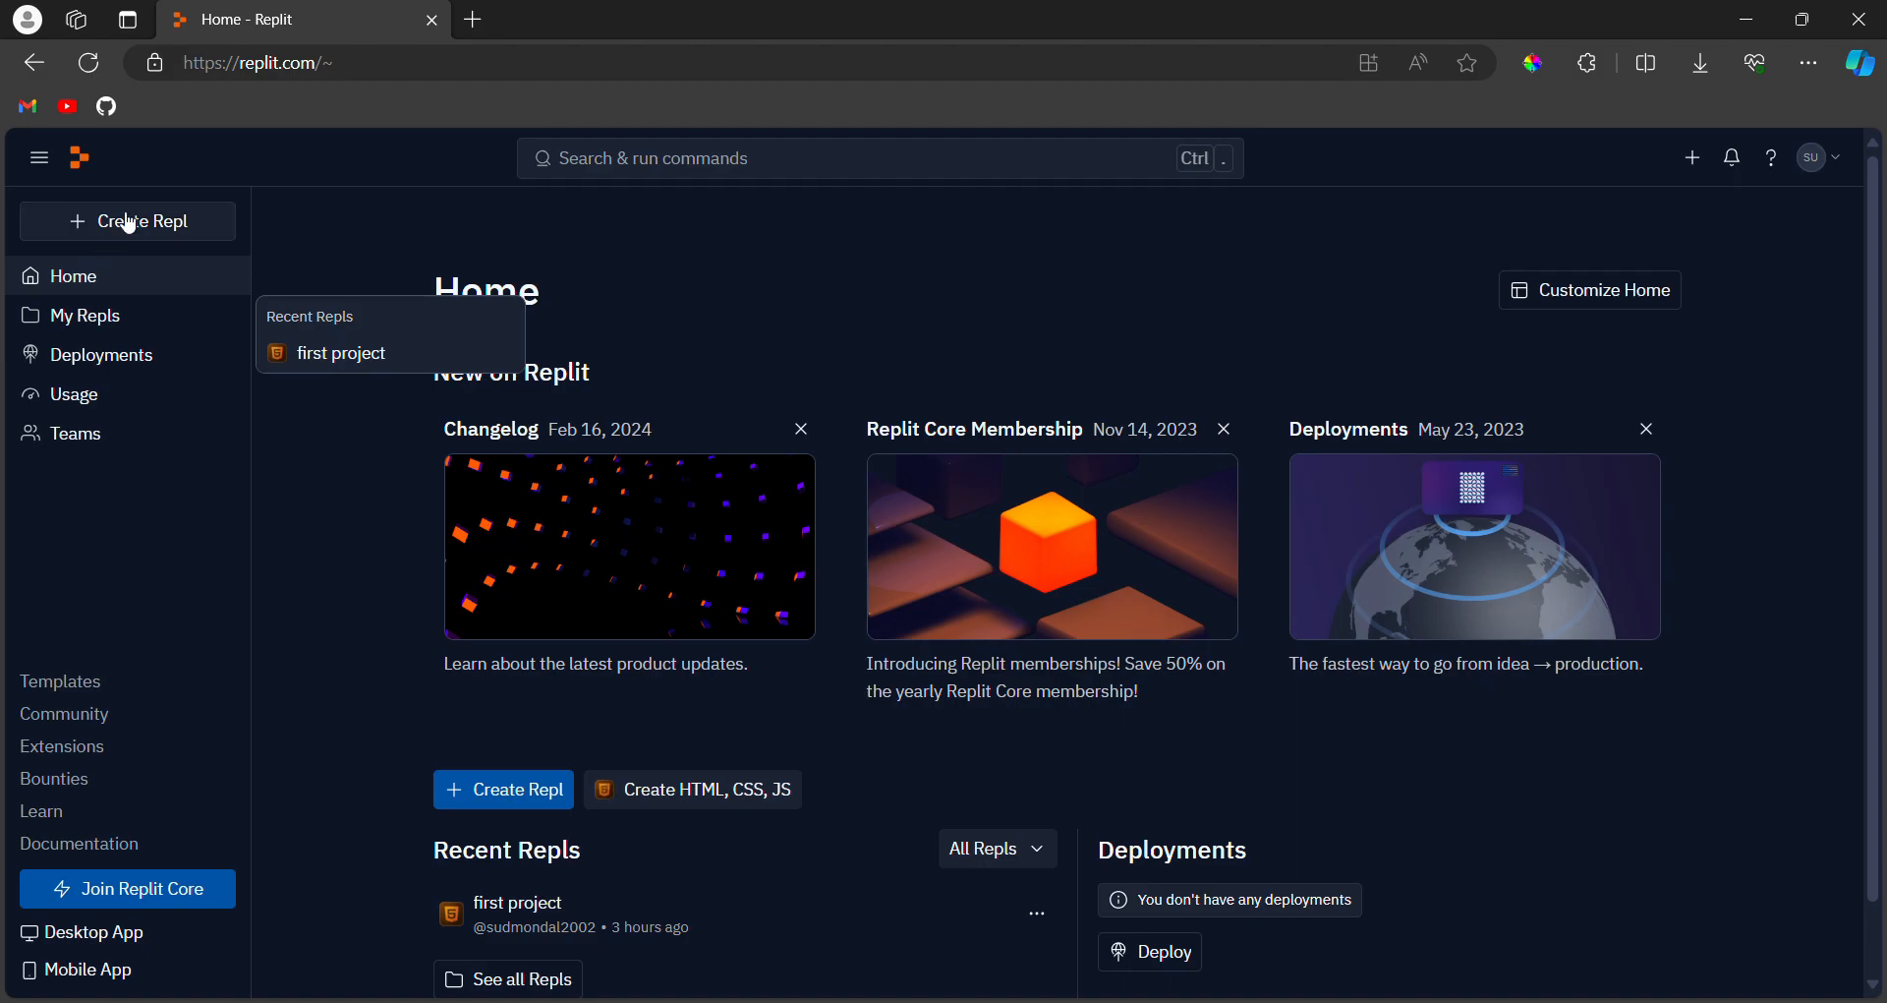
Create an HTML, CSS, JS repl titled 'first-html-project'
left_click(142, 220)
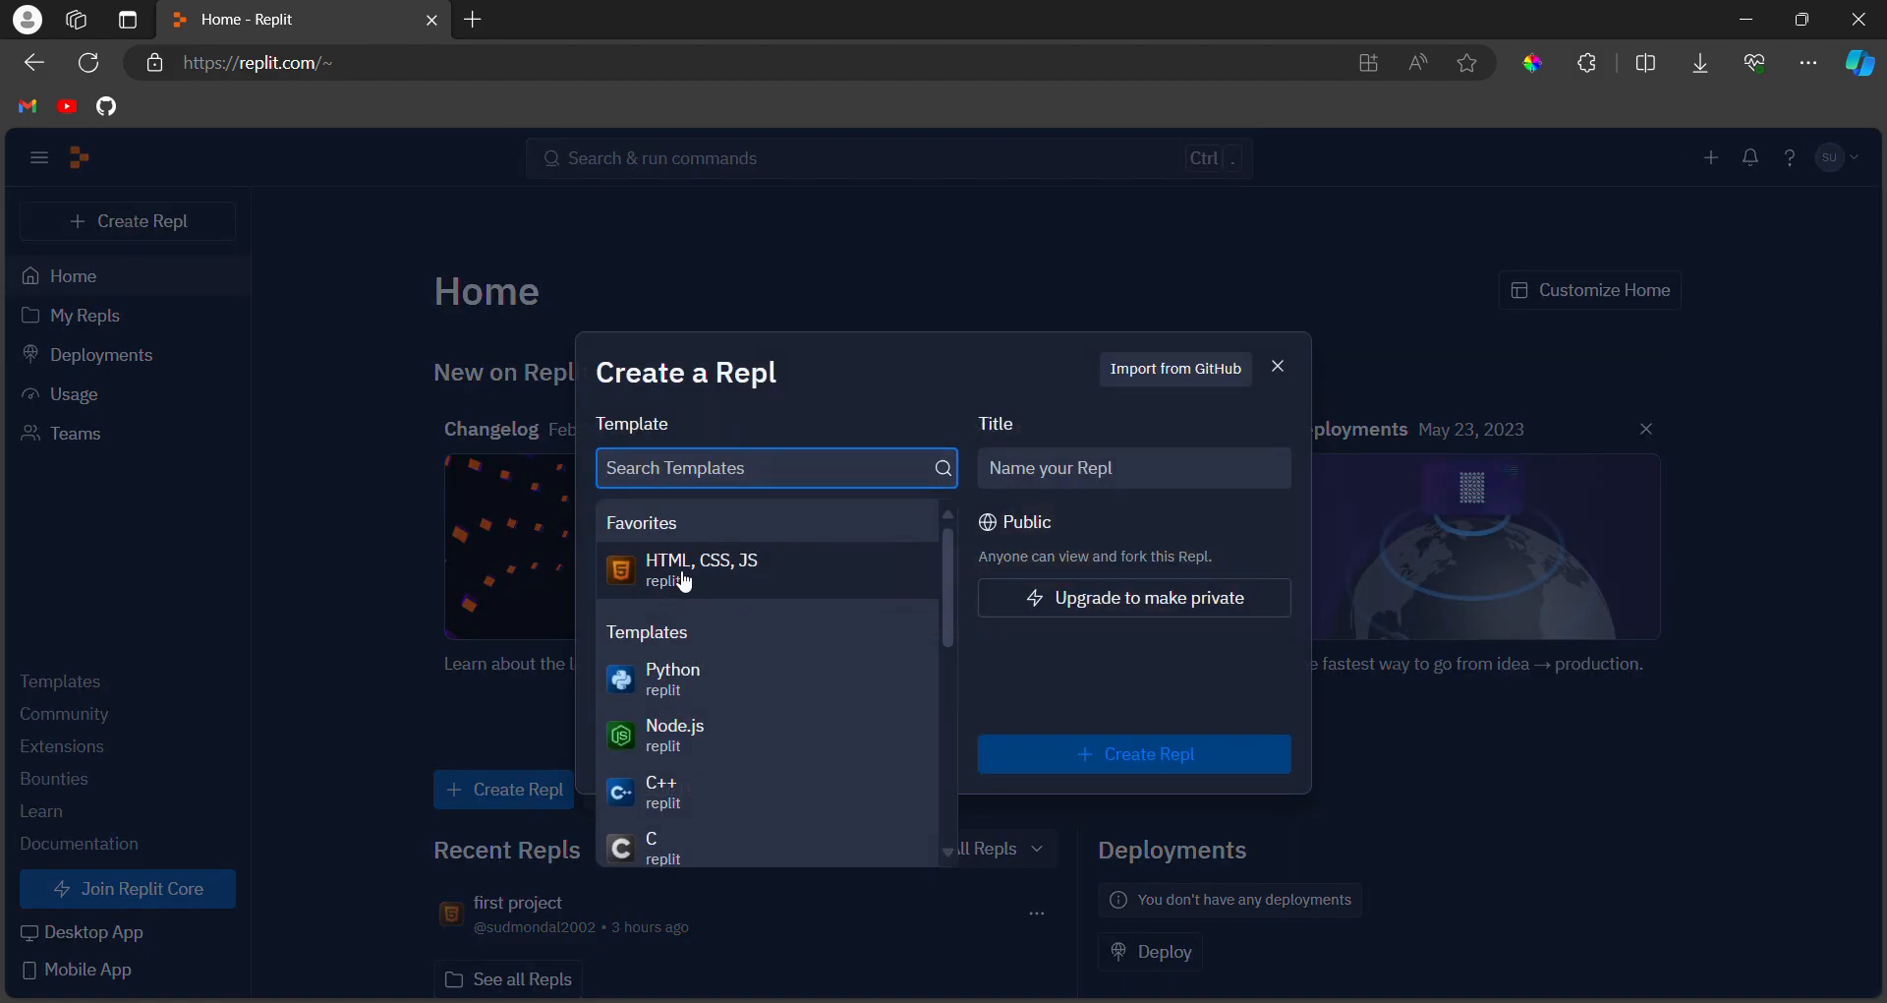
left_click(702, 559)
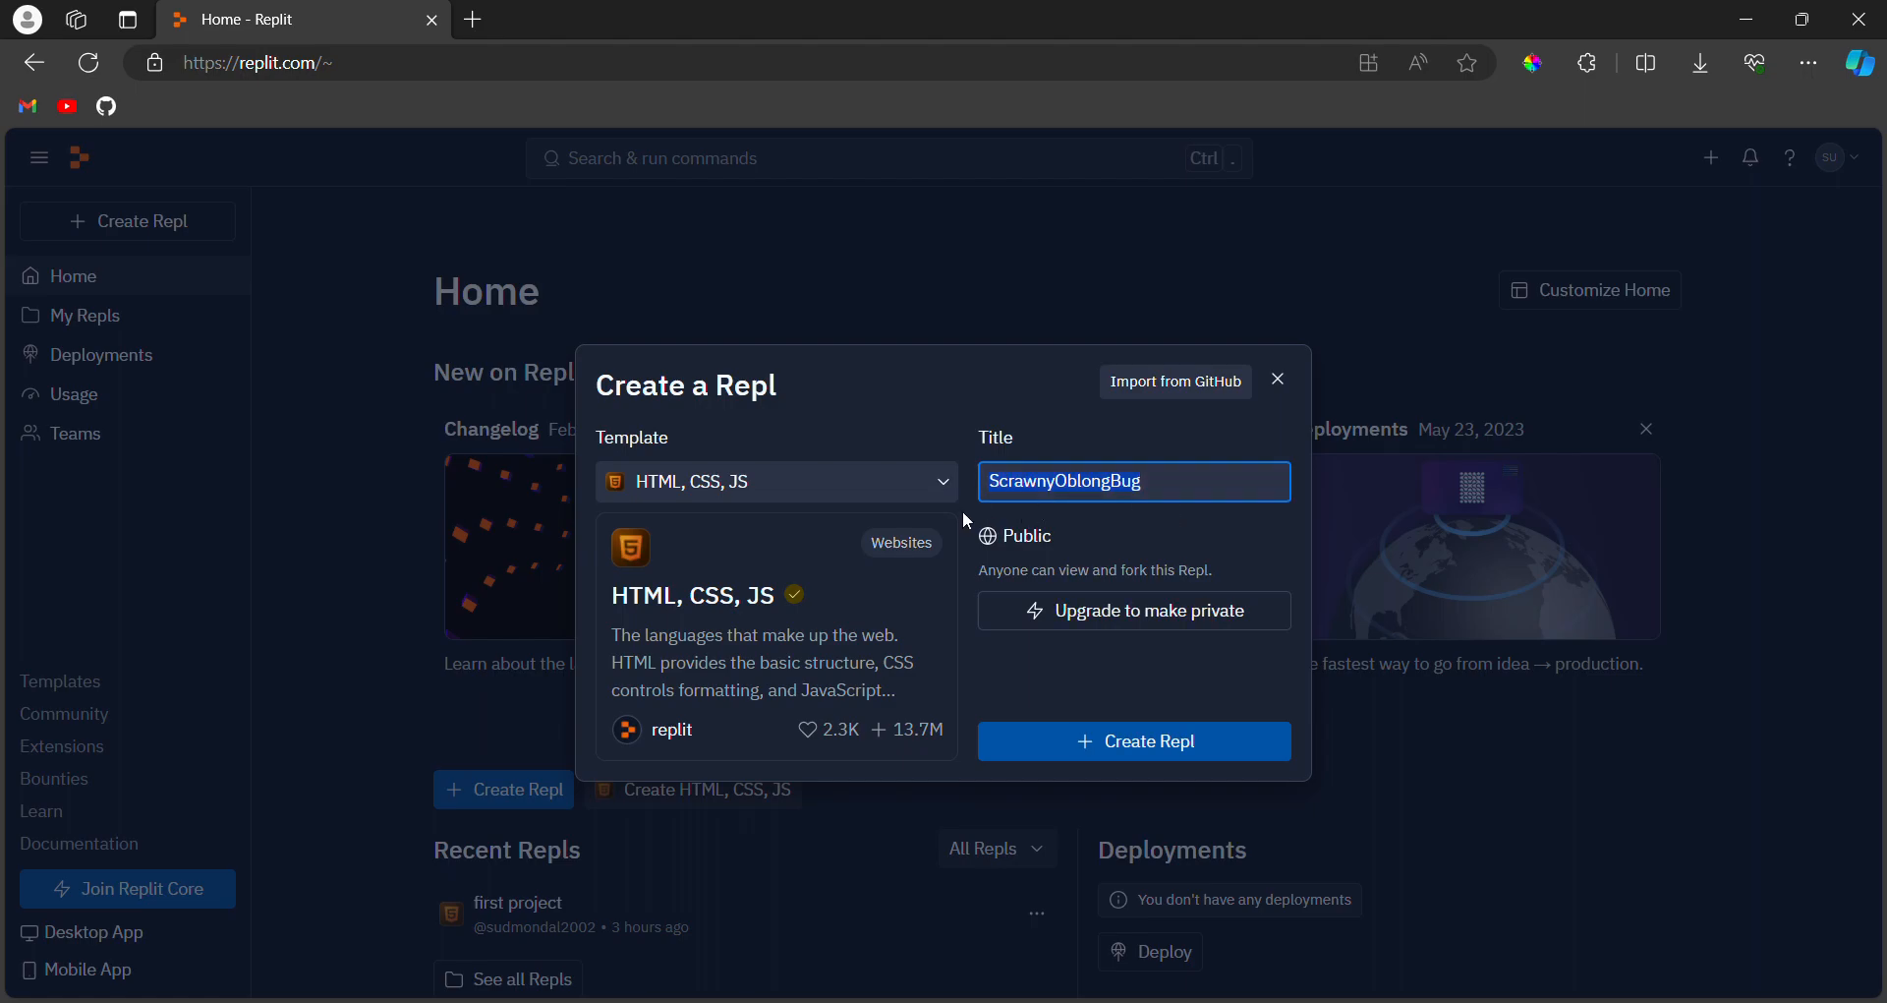
type("first-html")
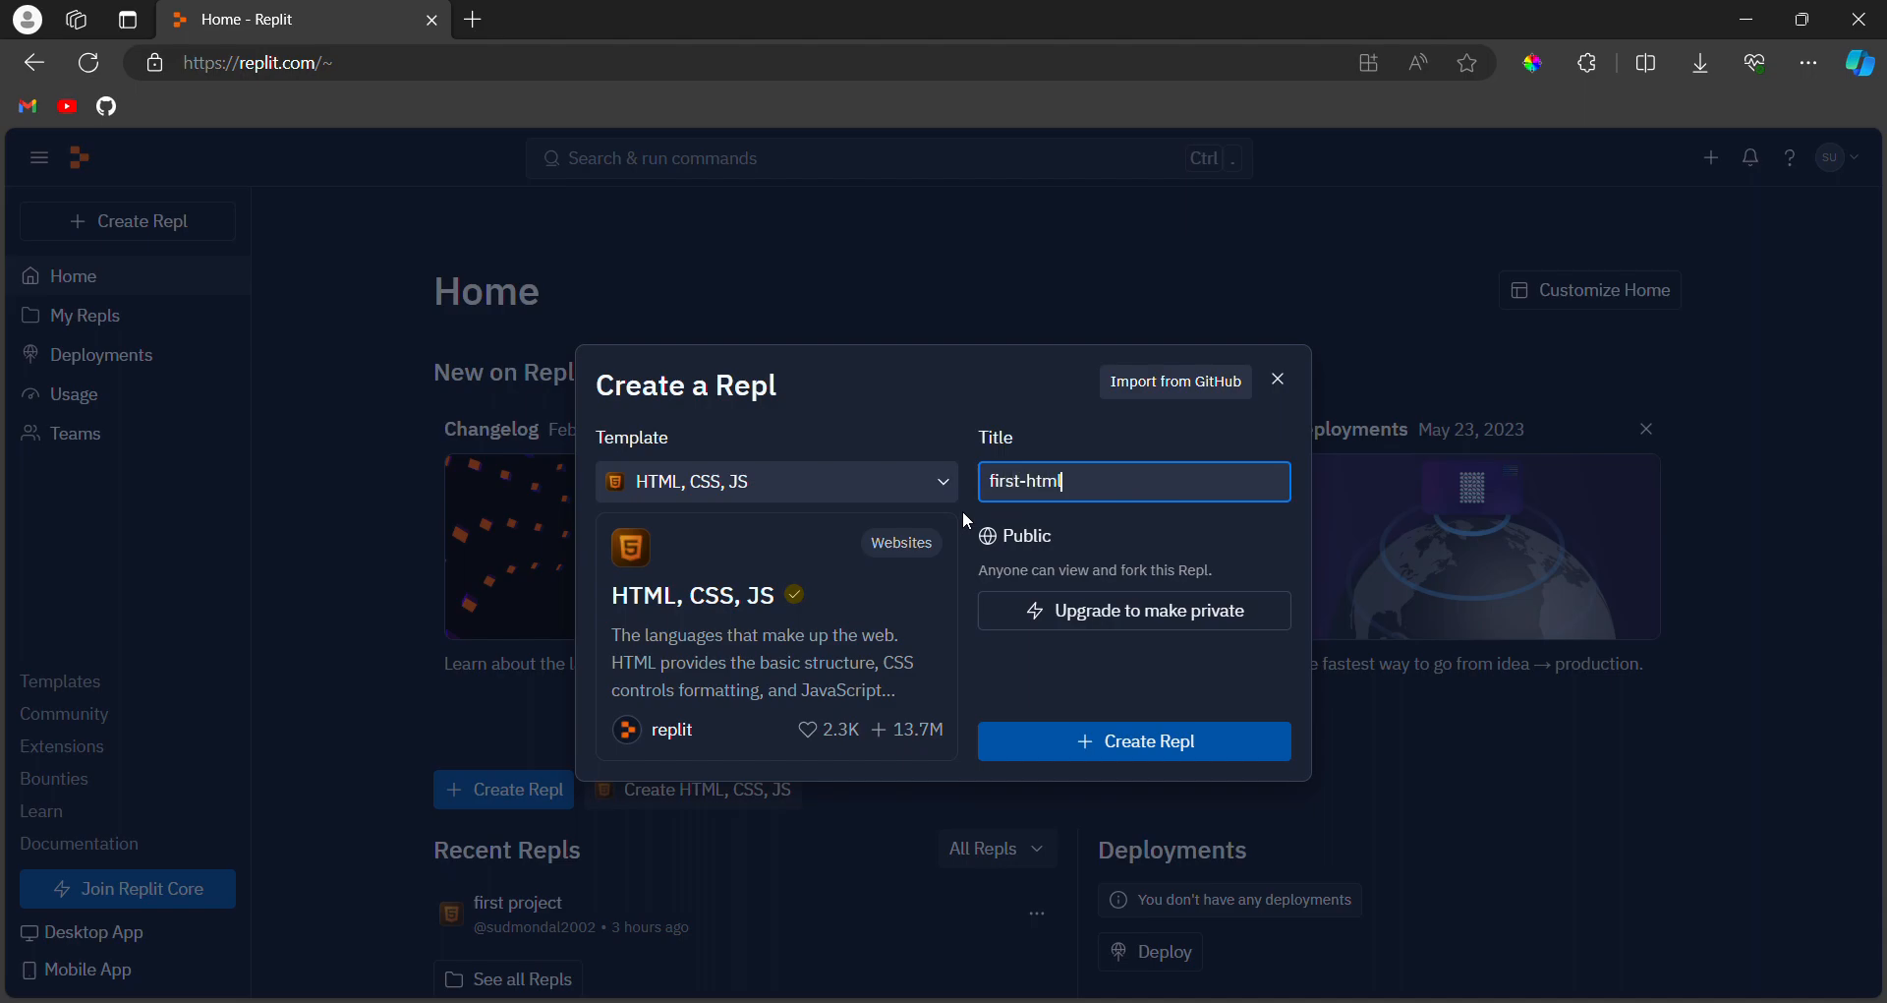
type("-project")
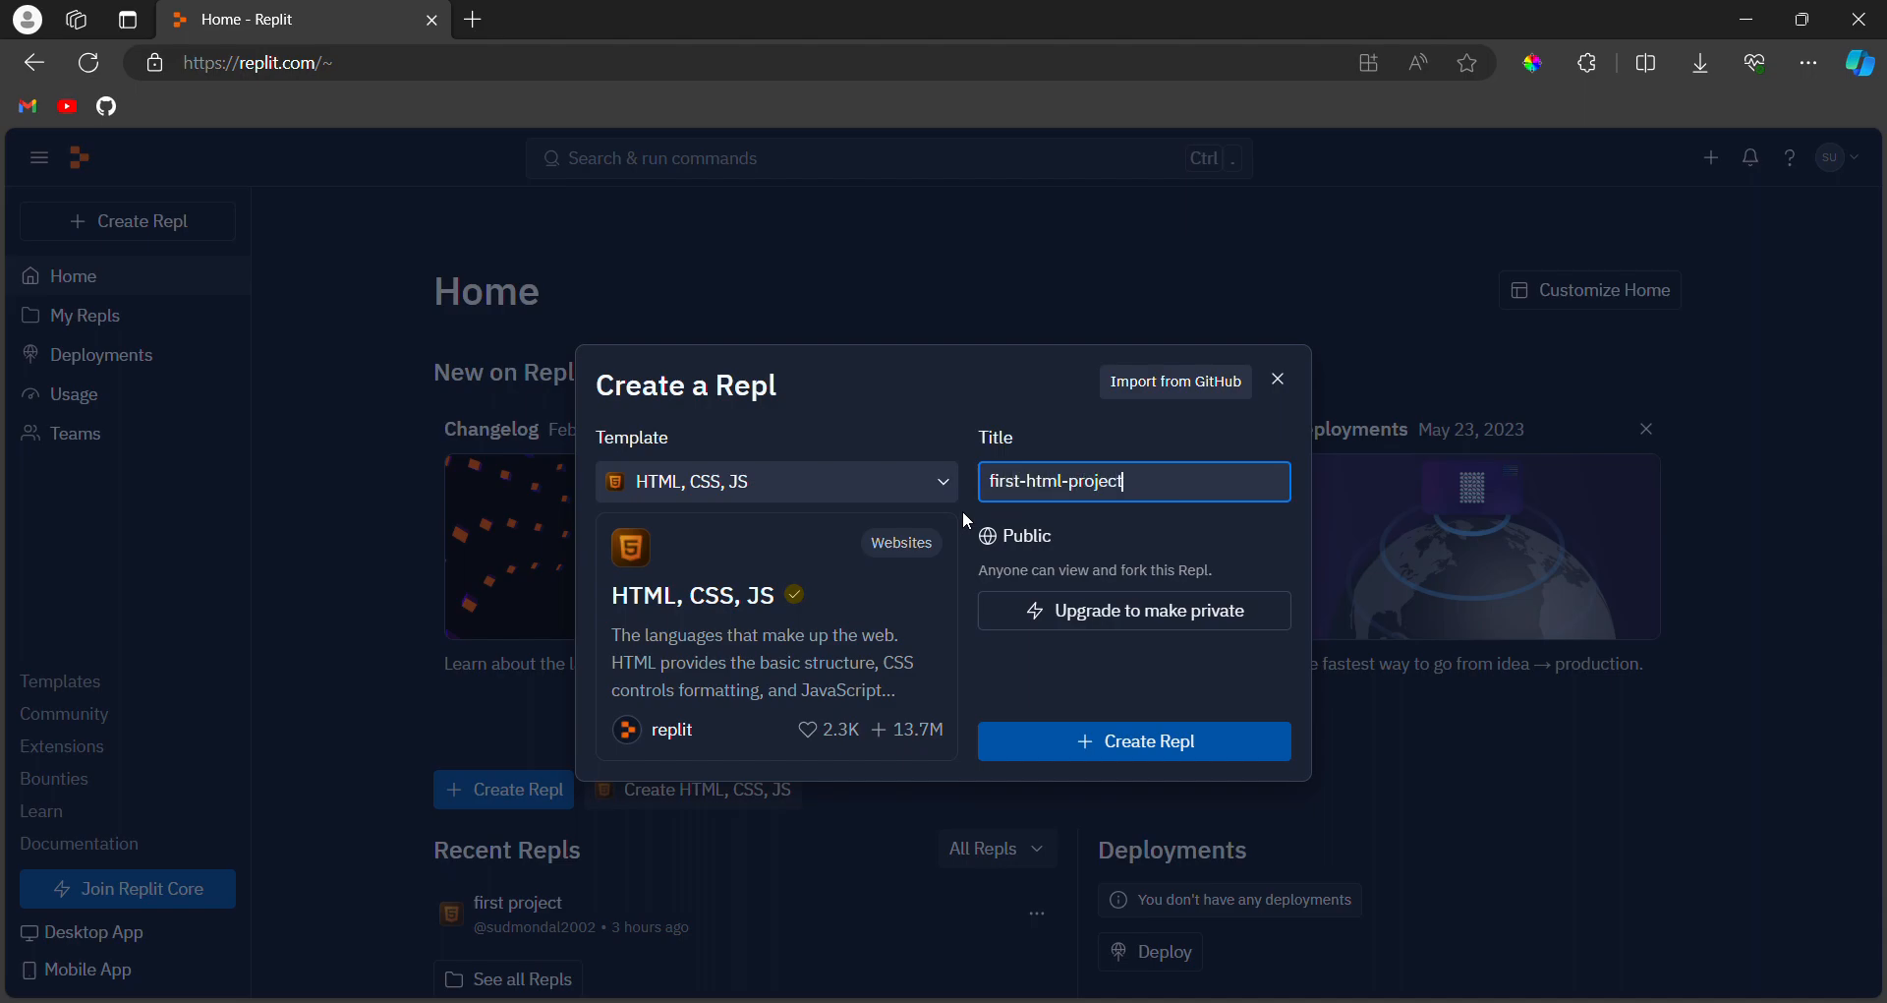
left_click(1132, 740)
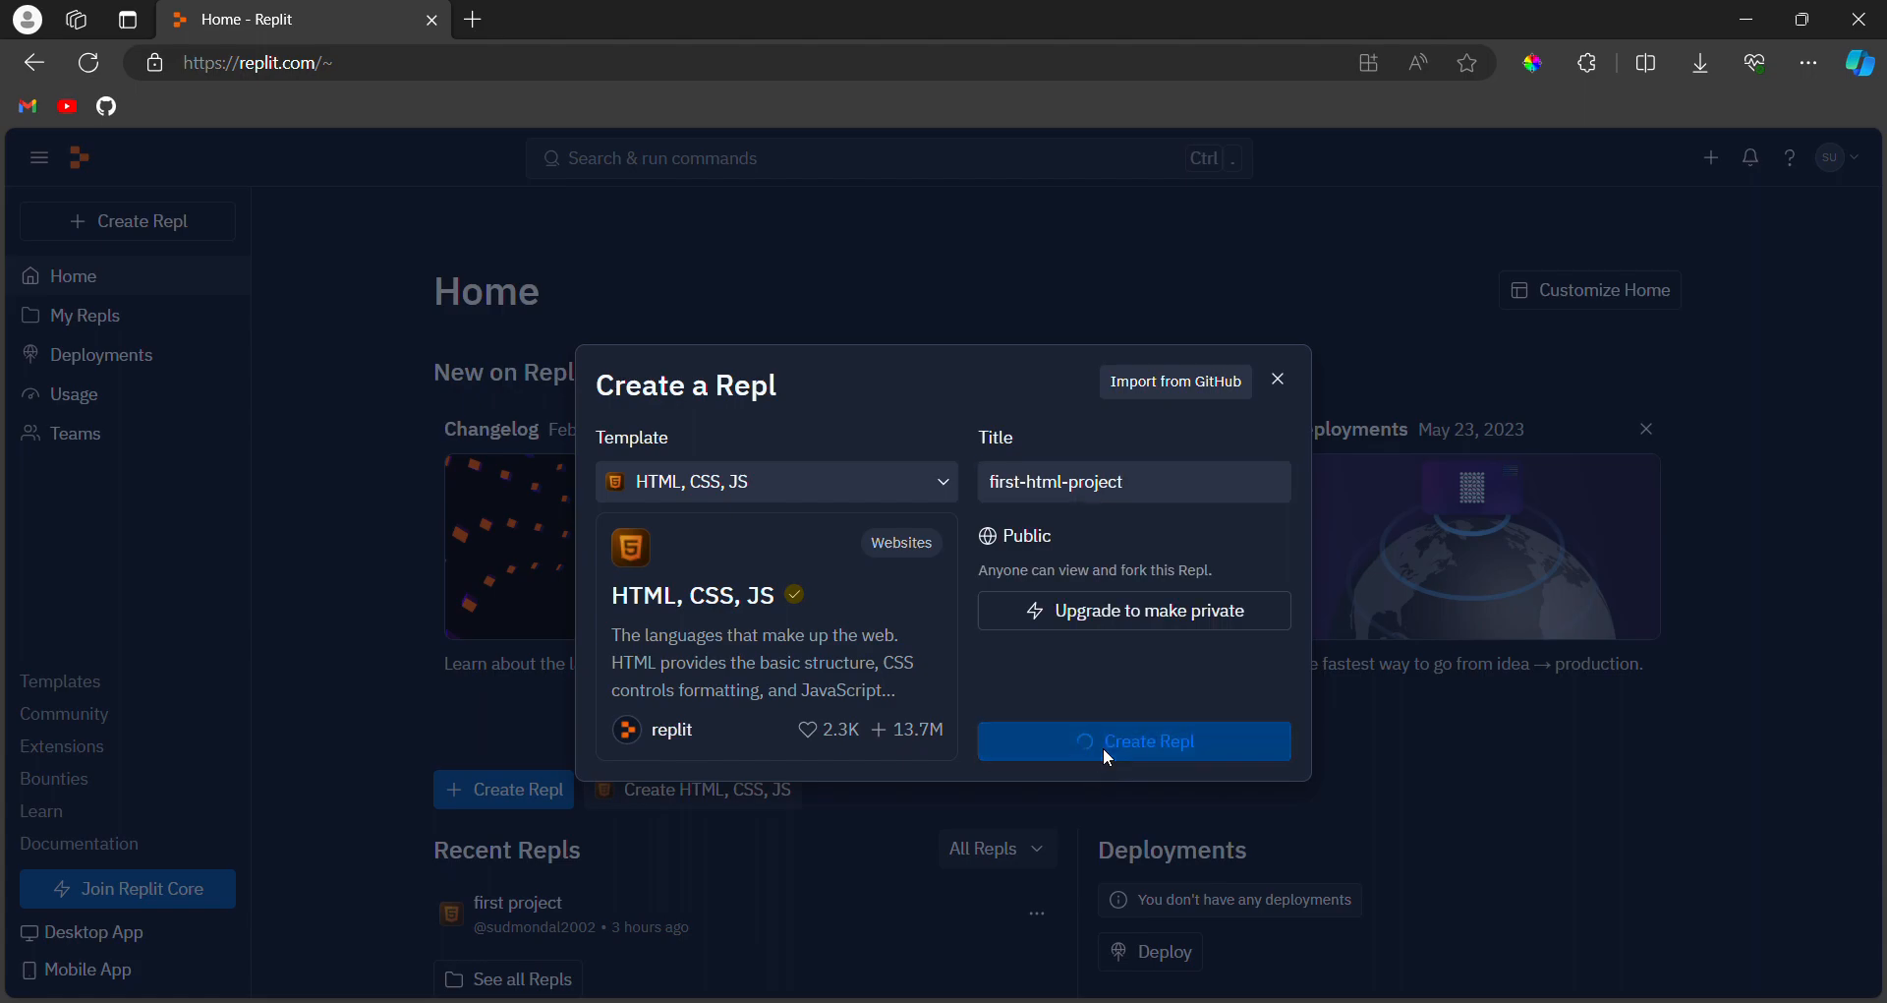
left_click(1133, 740)
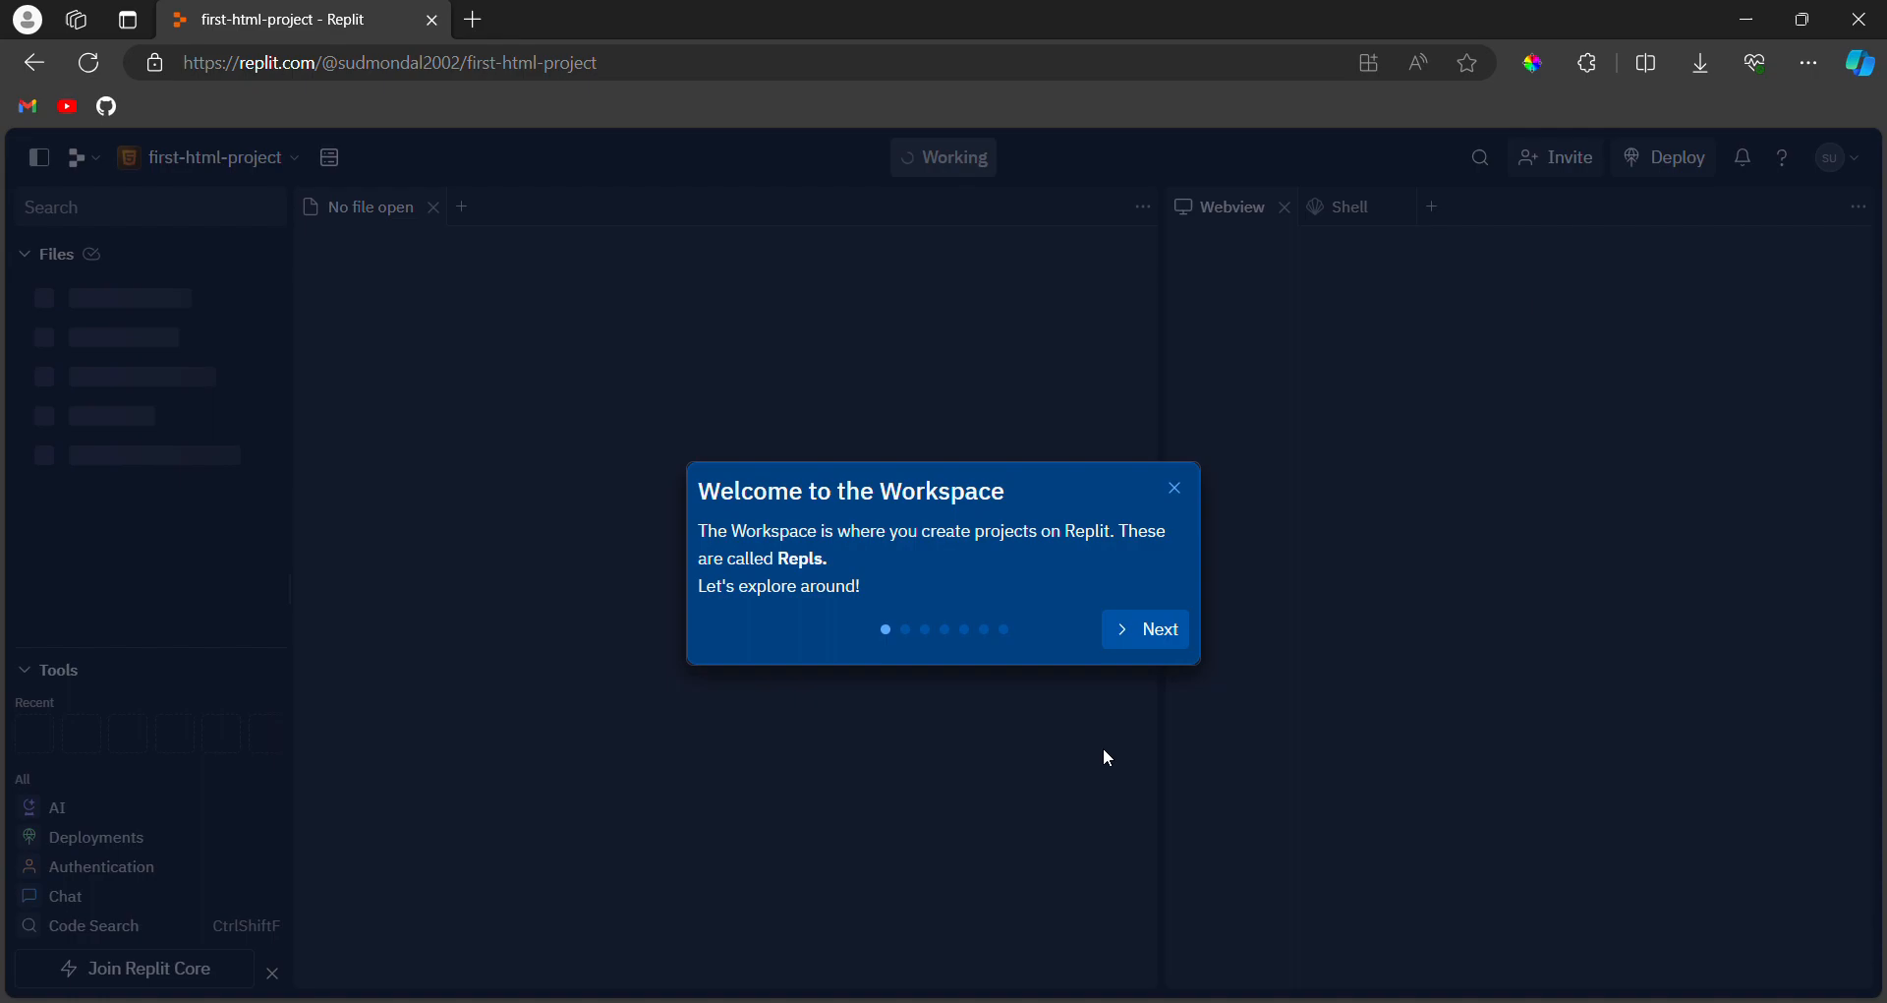
Dismiss the workspace tour and browse index.html and script.js, ending on index.html
left_click(1172, 487)
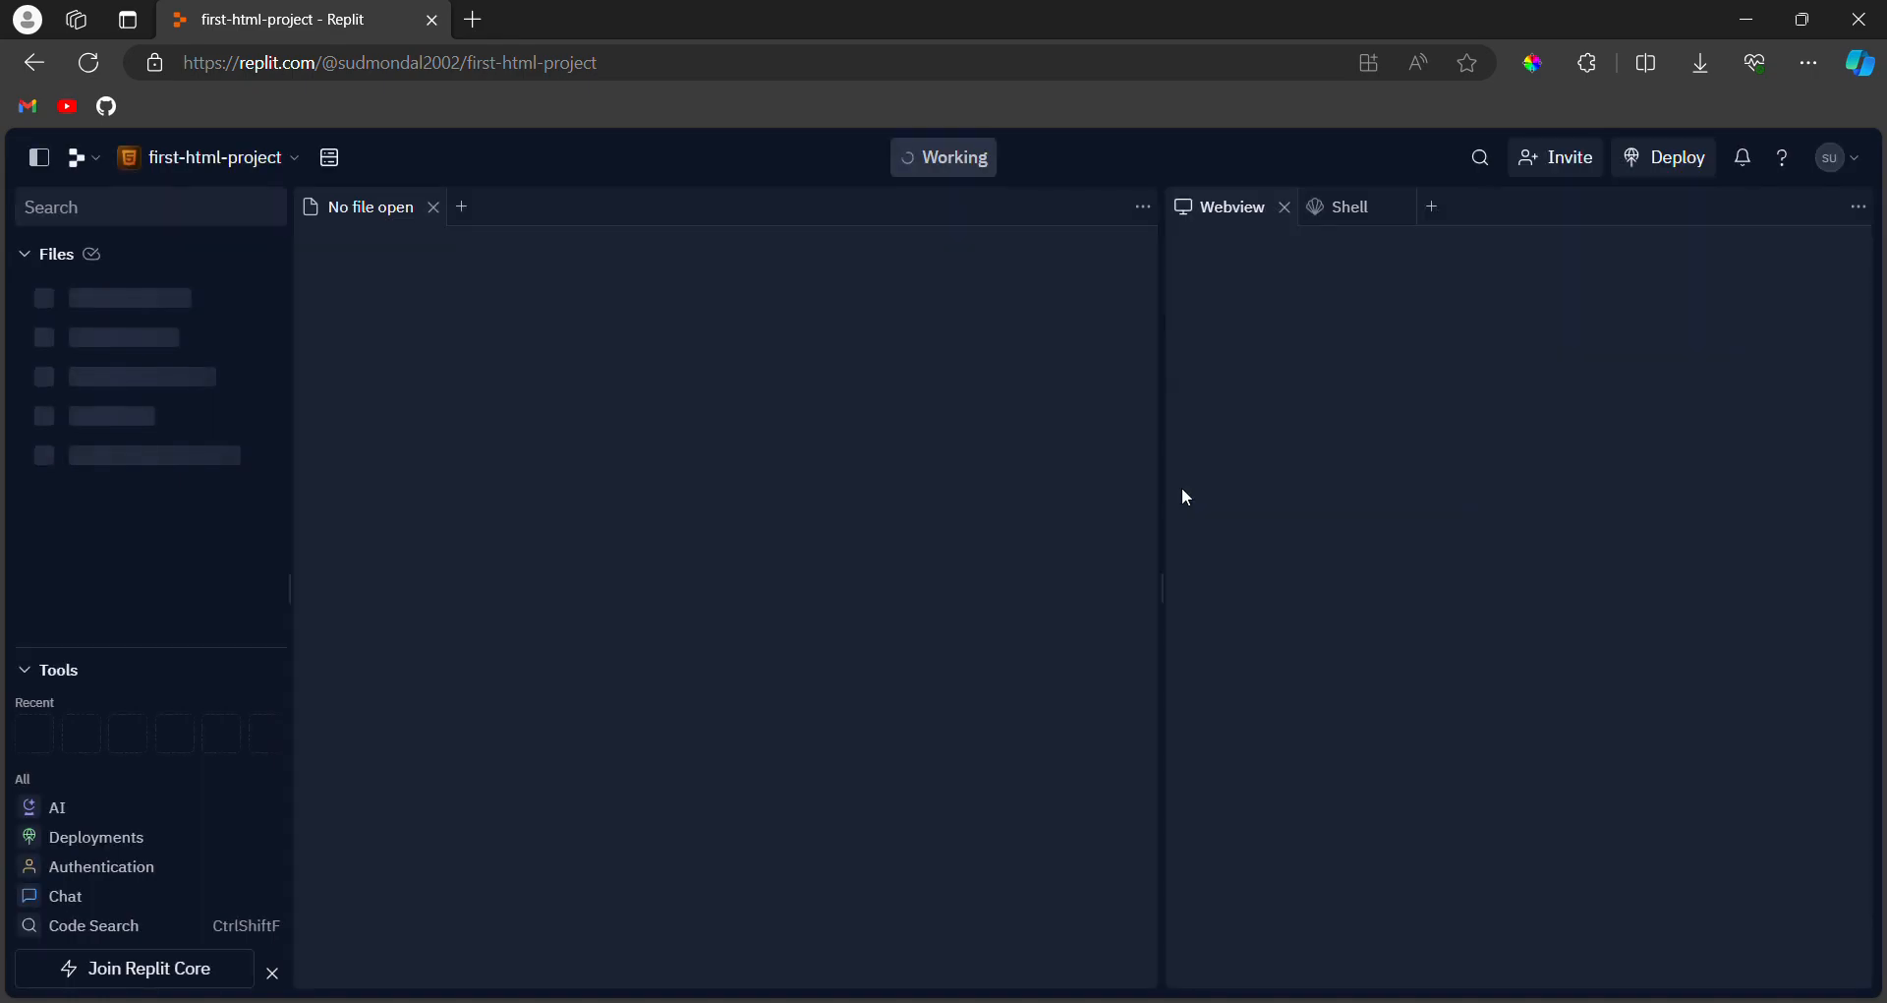
mouse_move(271, 465)
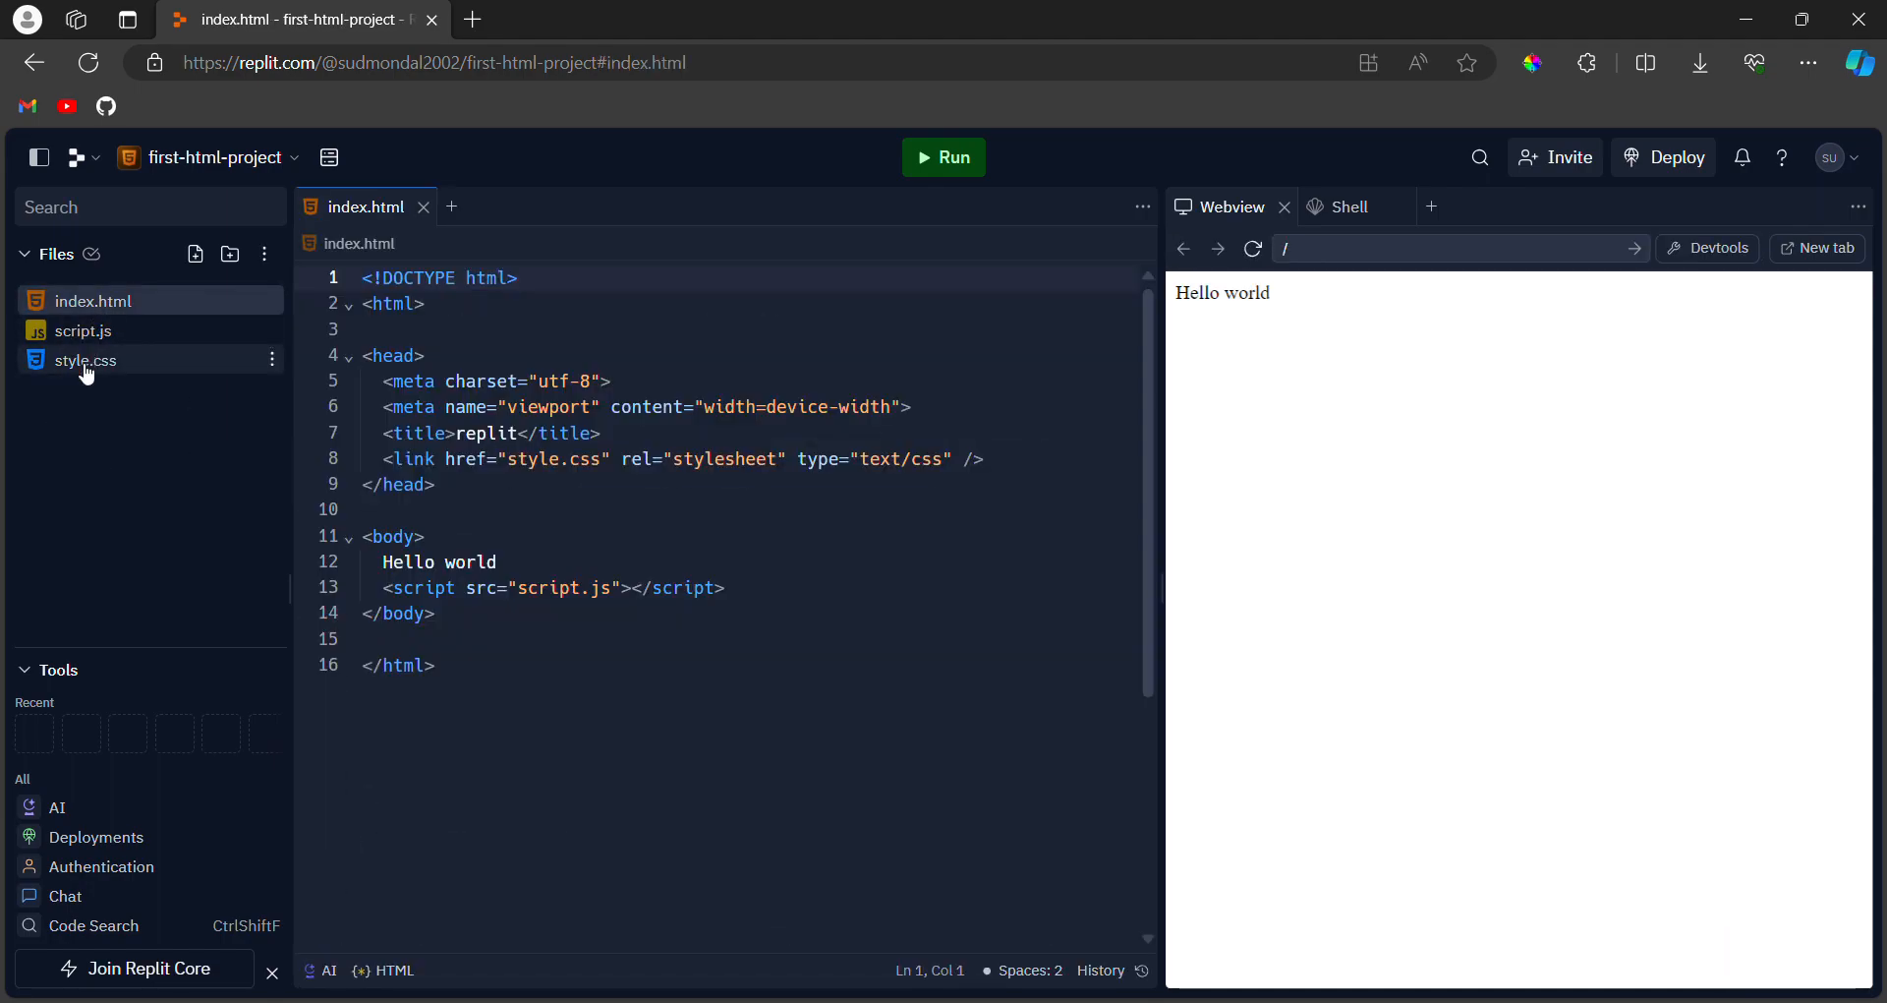
left_click(97, 300)
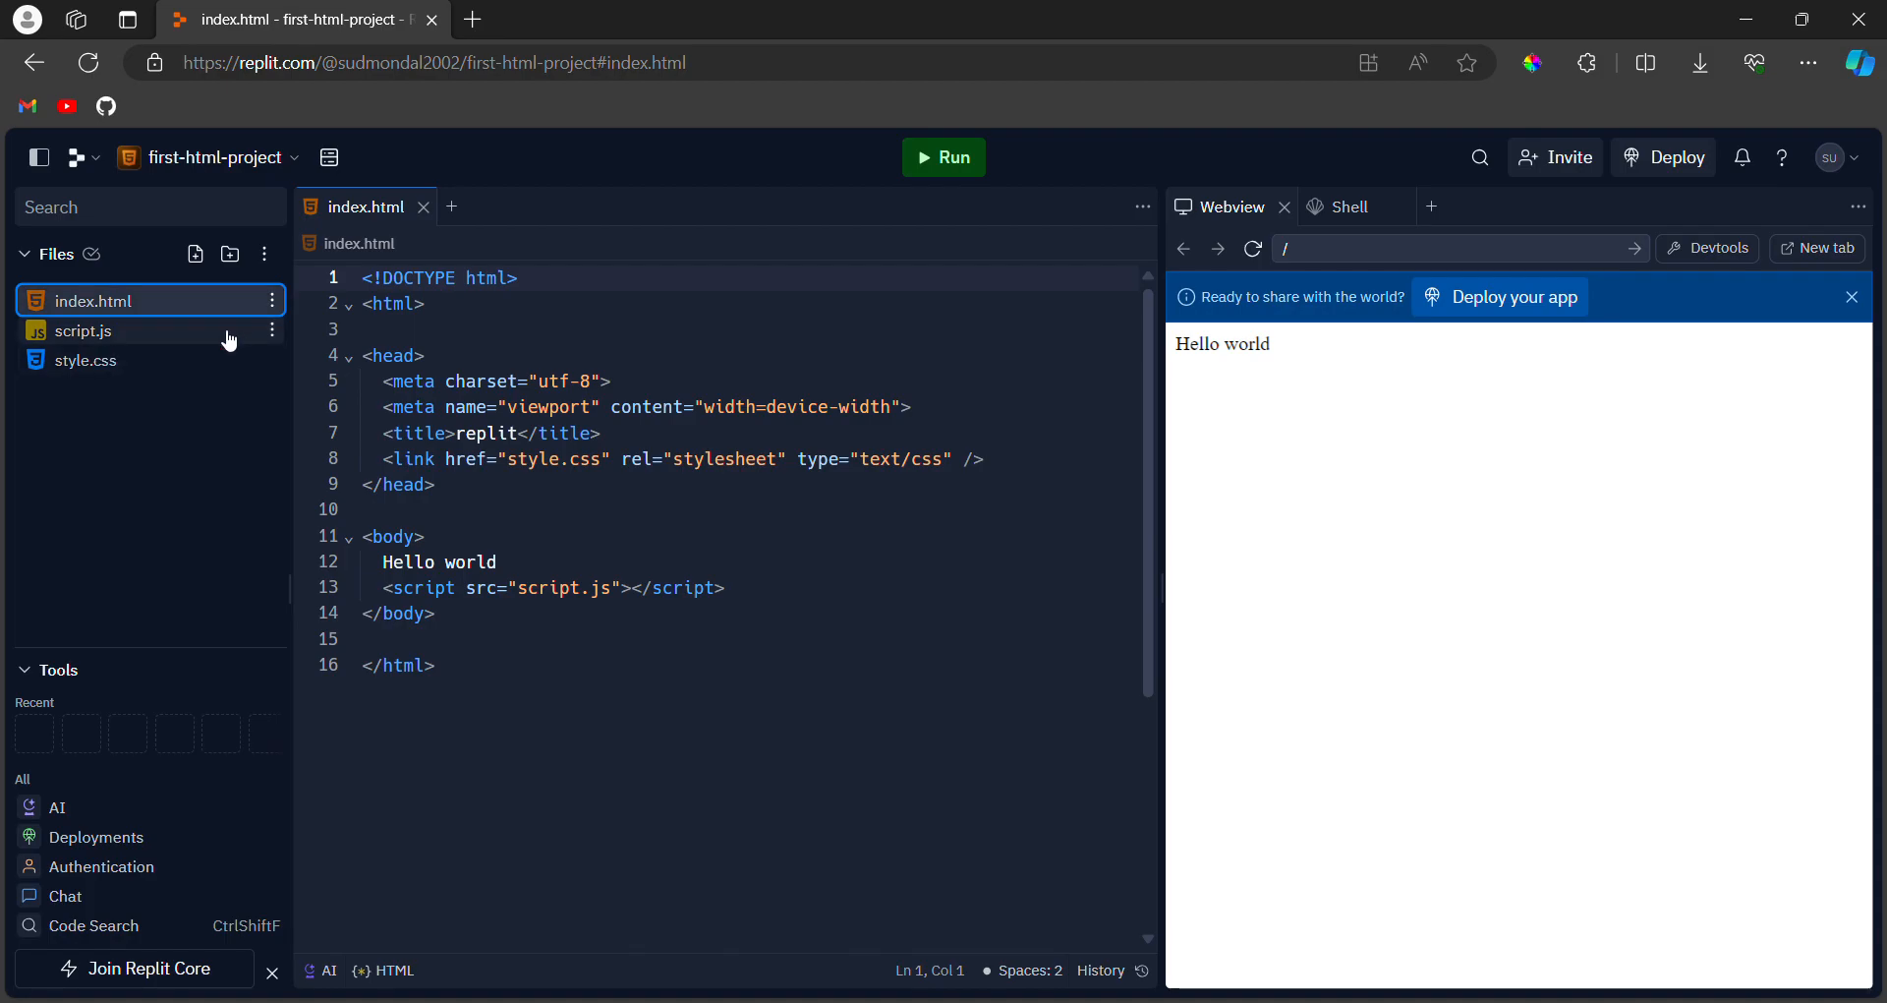
left_click(85, 330)
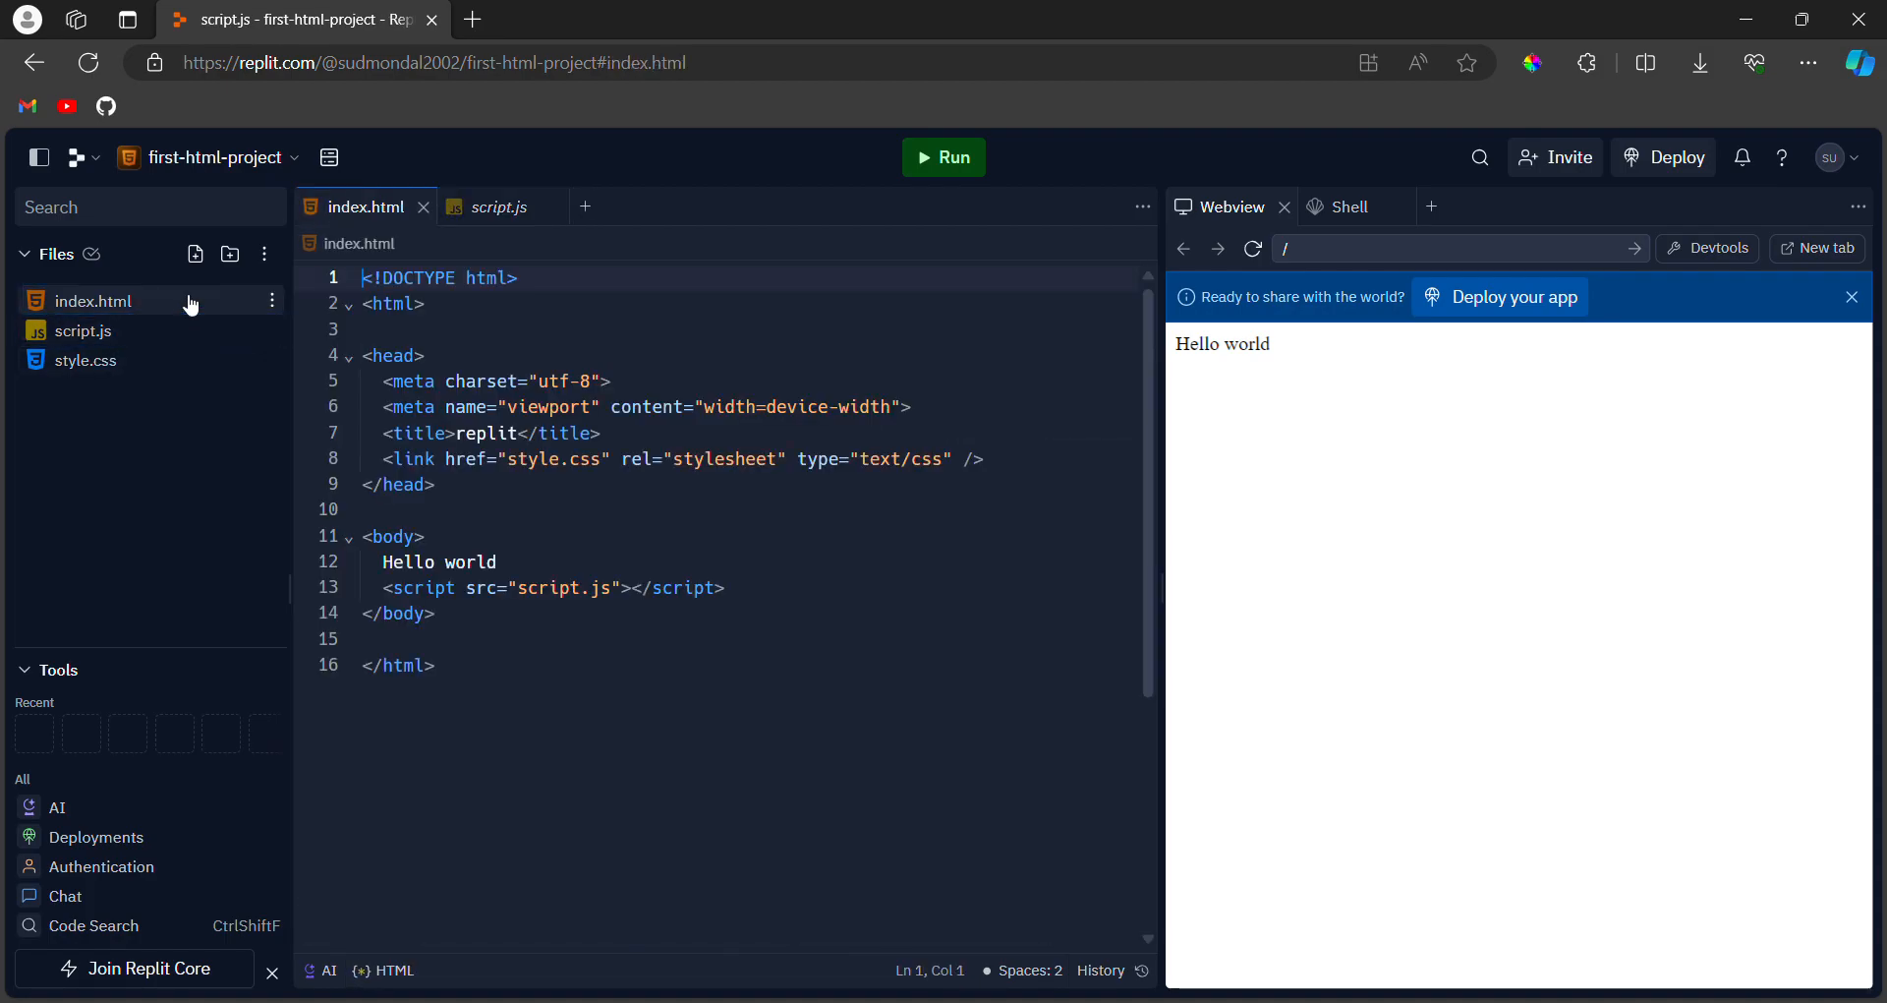
left_click(95, 300)
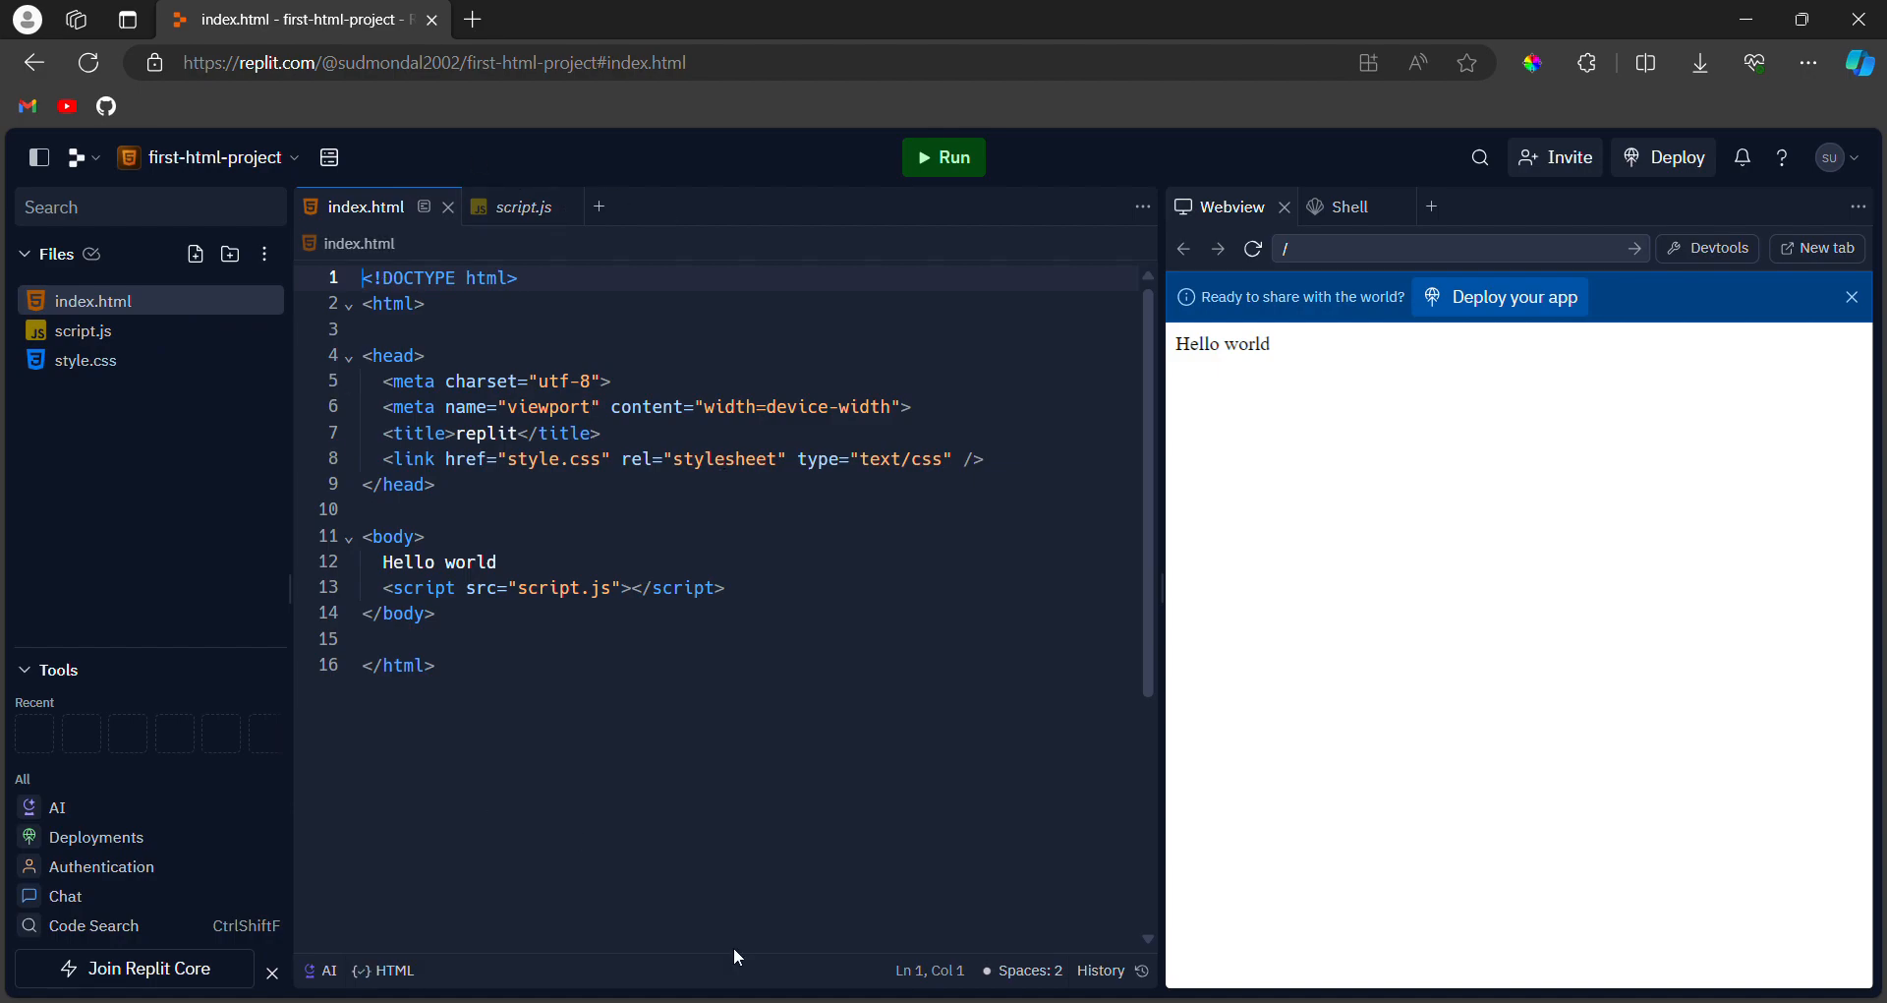
mouse_move(466, 313)
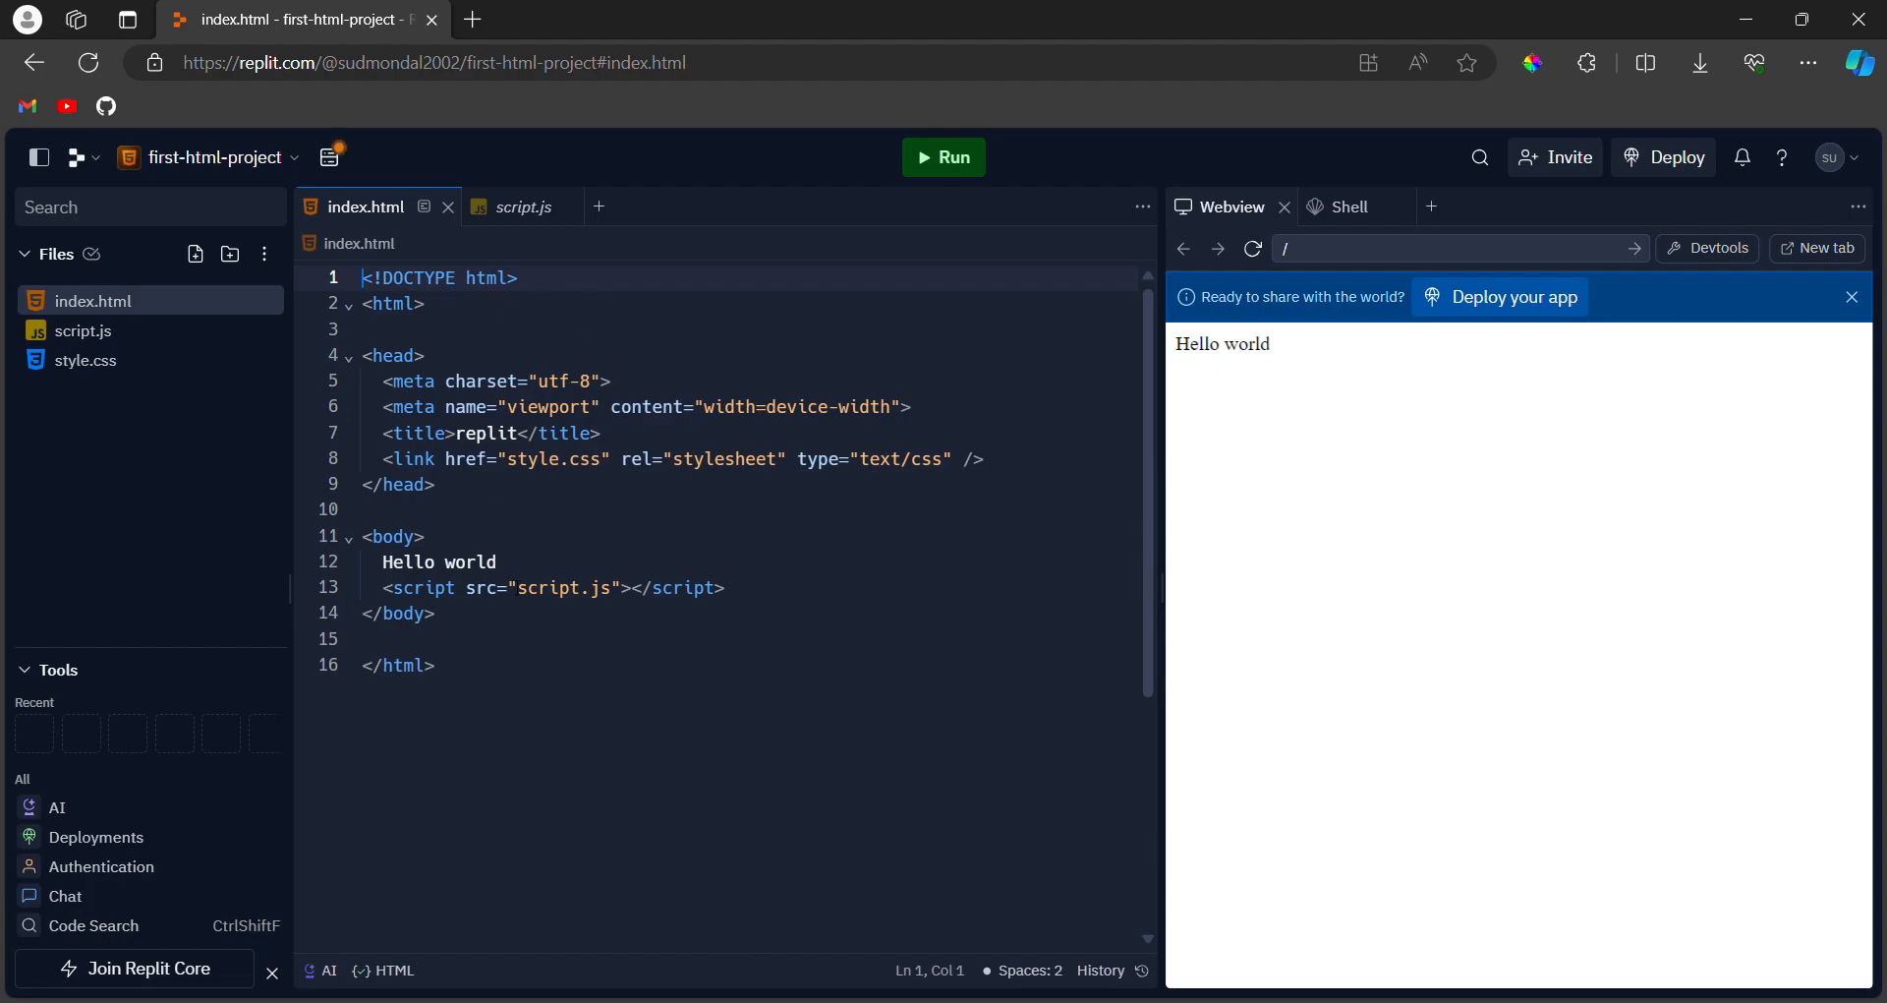
mouse_move(1752, 602)
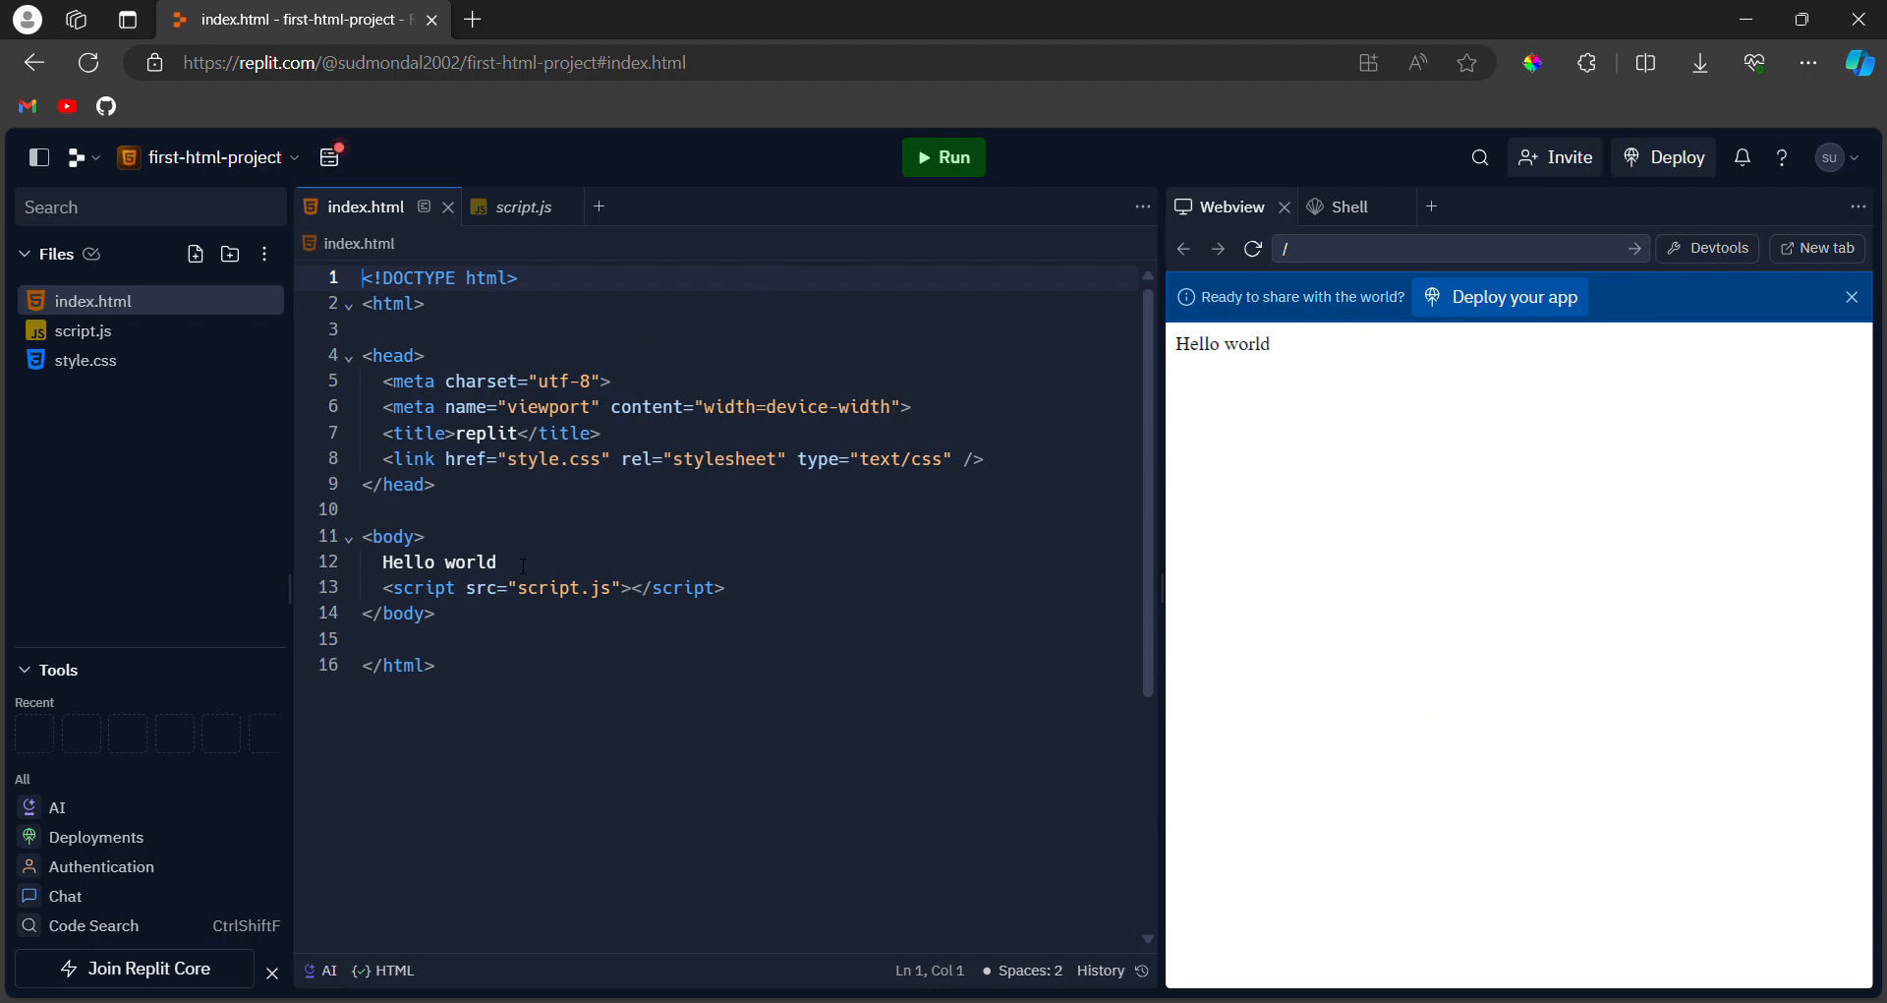
Change line 12 of index.html to 'Hello worlds' and run the project
type("s")
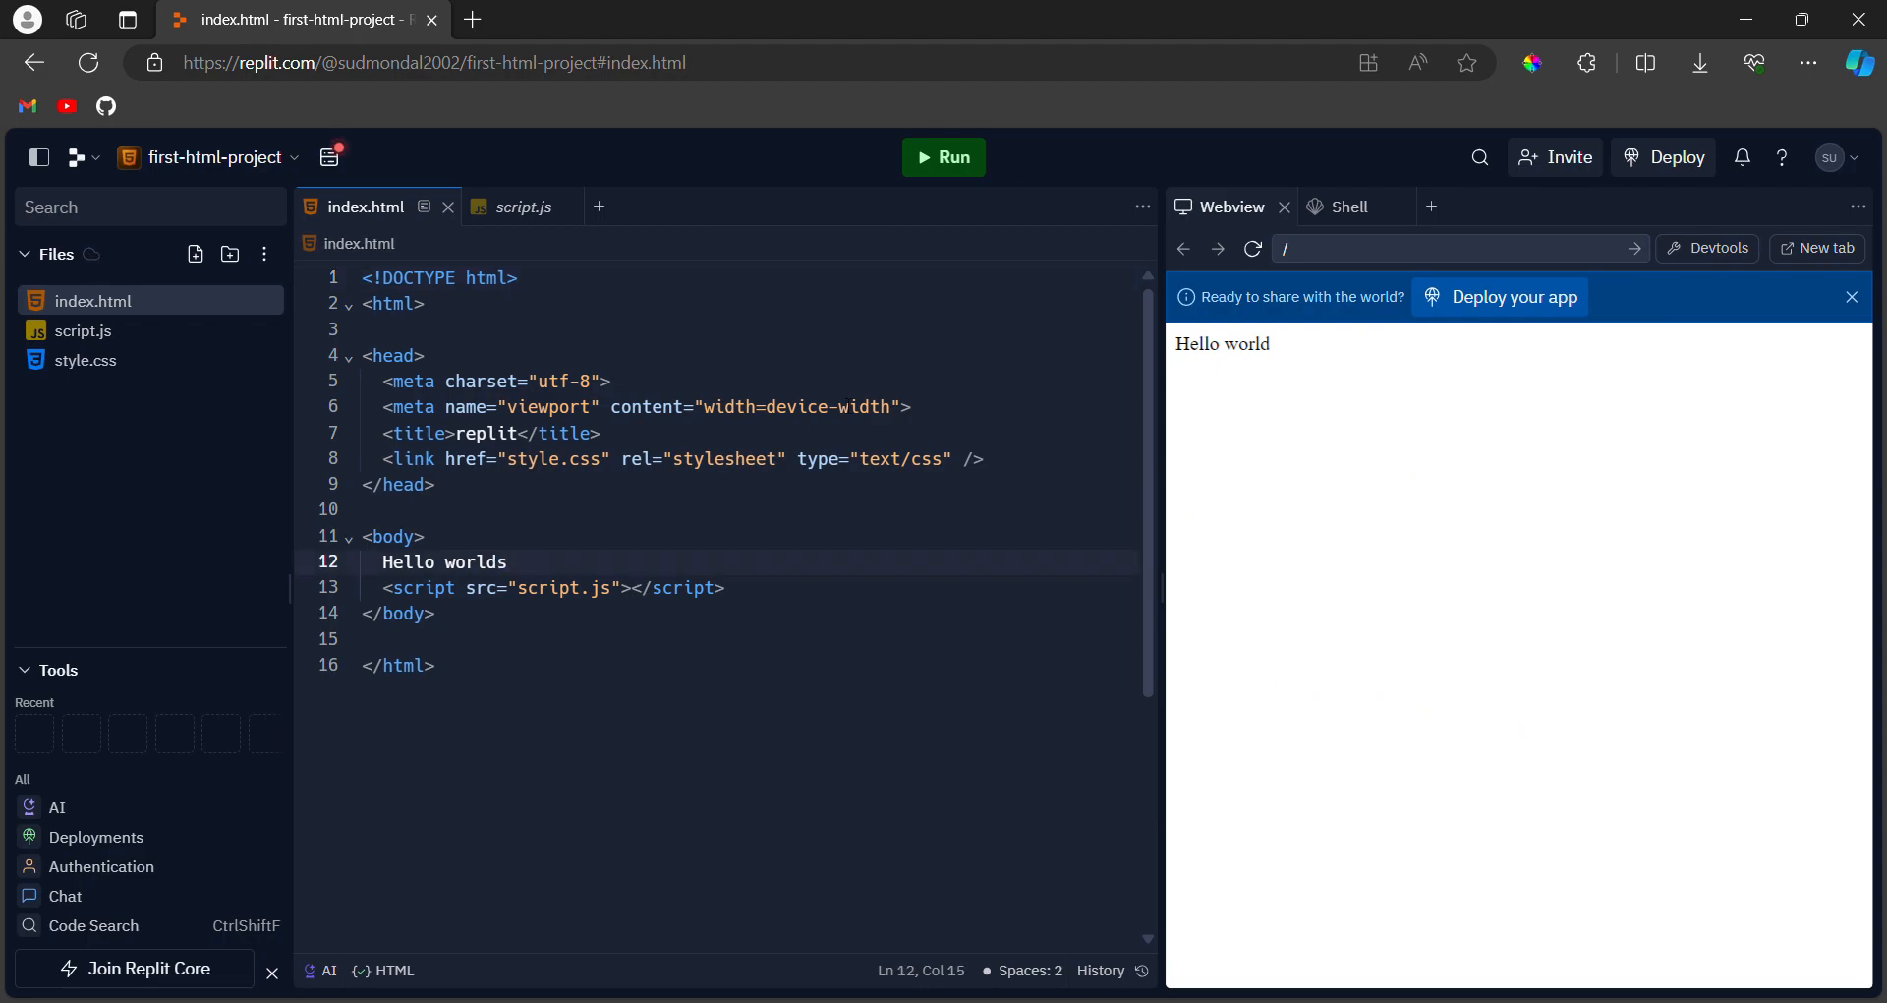
left_click(943, 156)
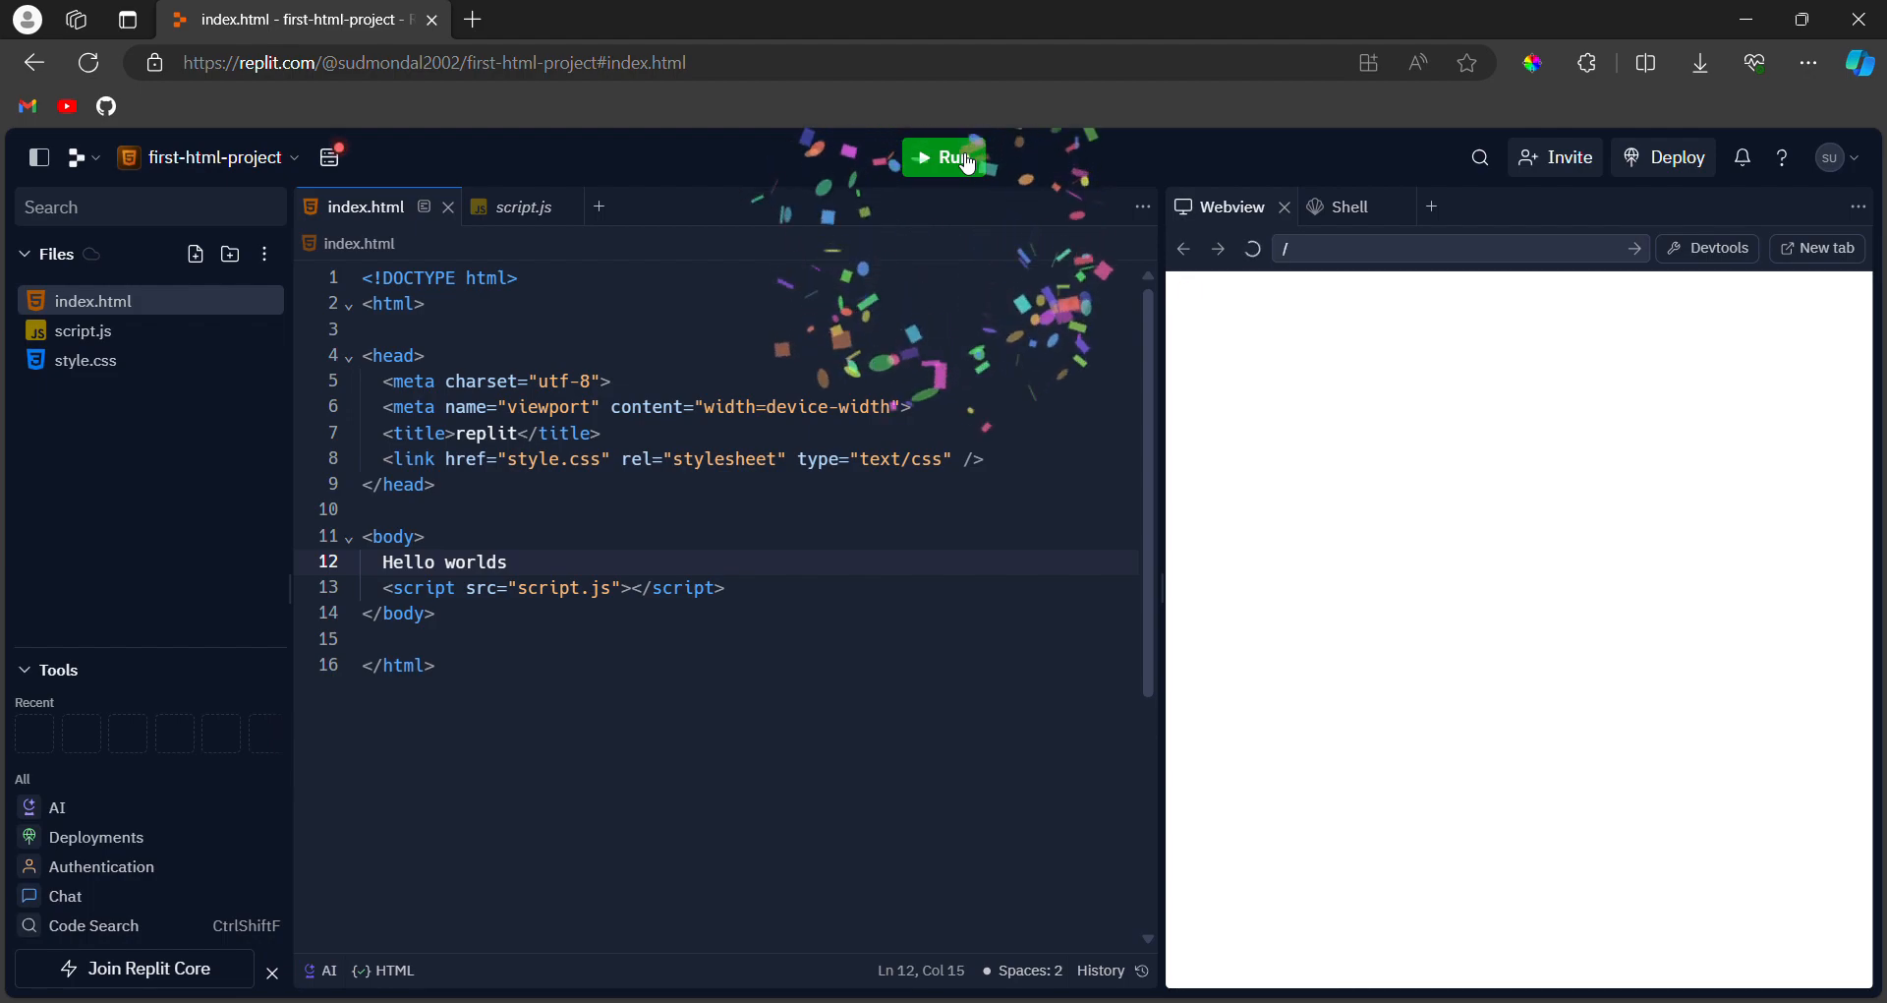
left_click(943, 156)
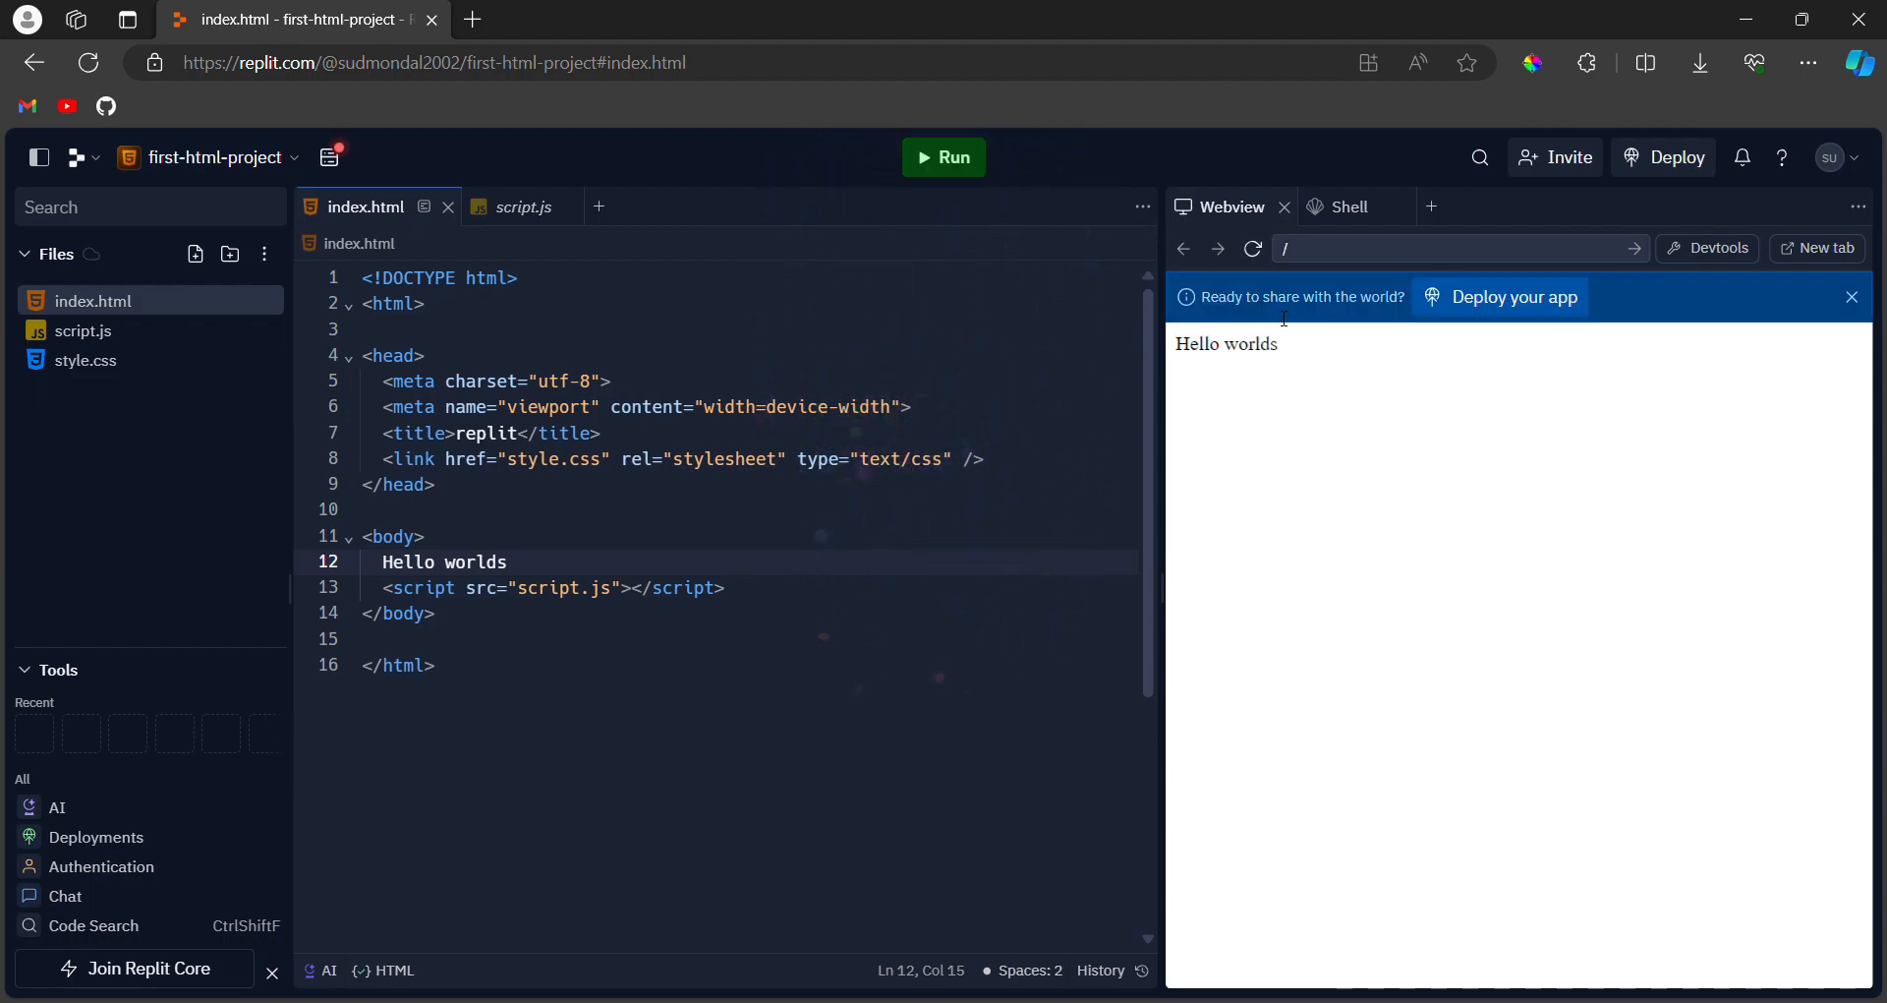
mouse_move(1777, 428)
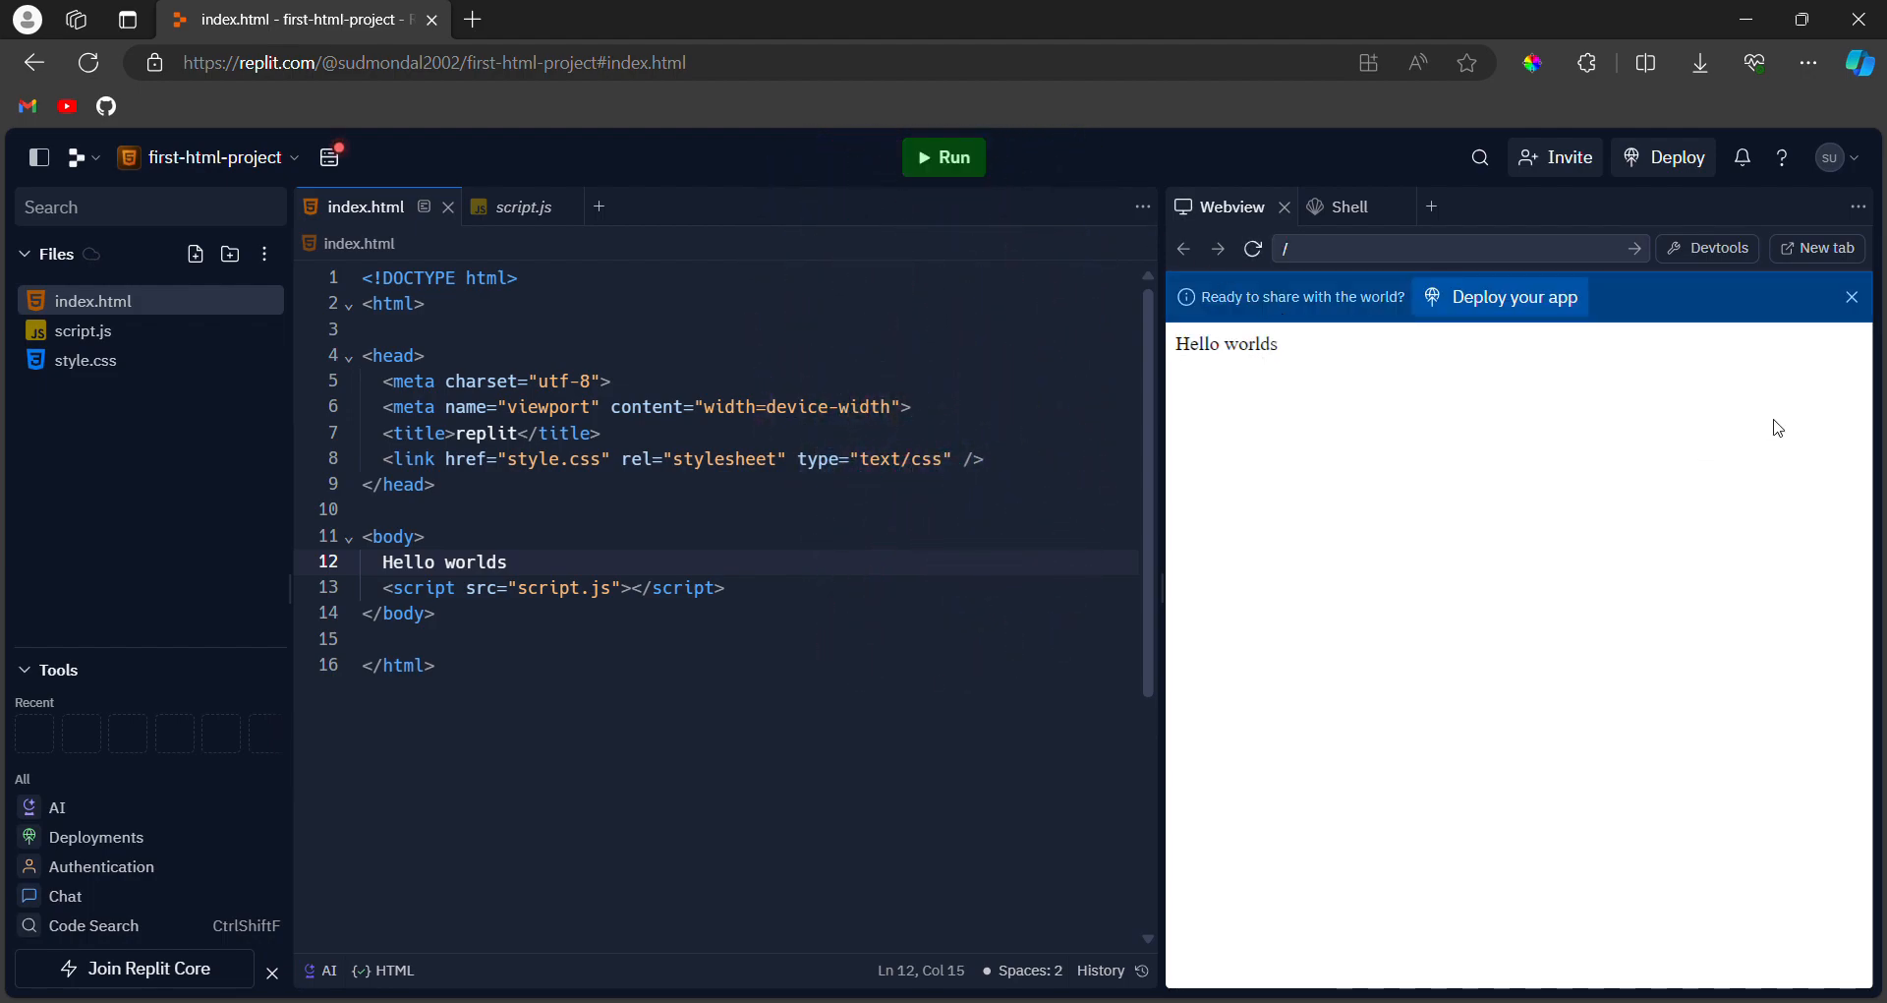